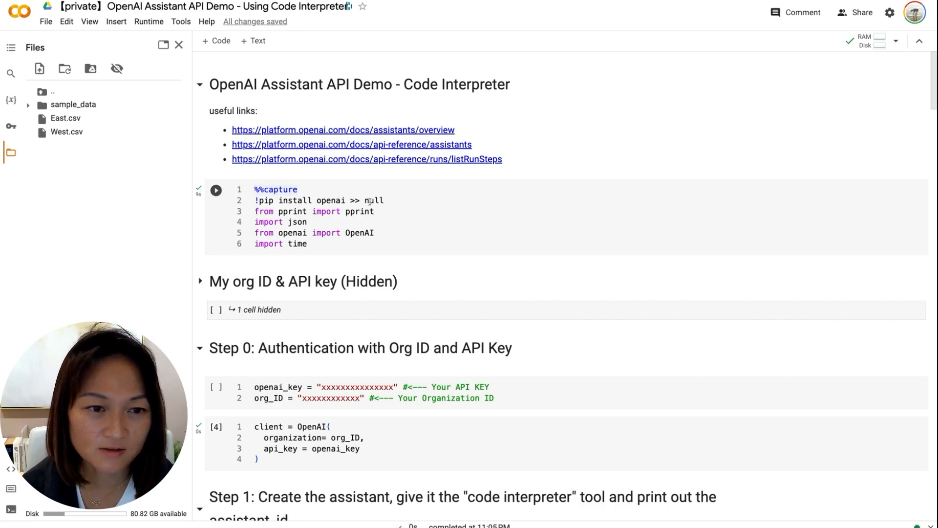
Step: Review the run-creation cell output with the printed run ID and scroll toward the status loop
scroll(down, 3)
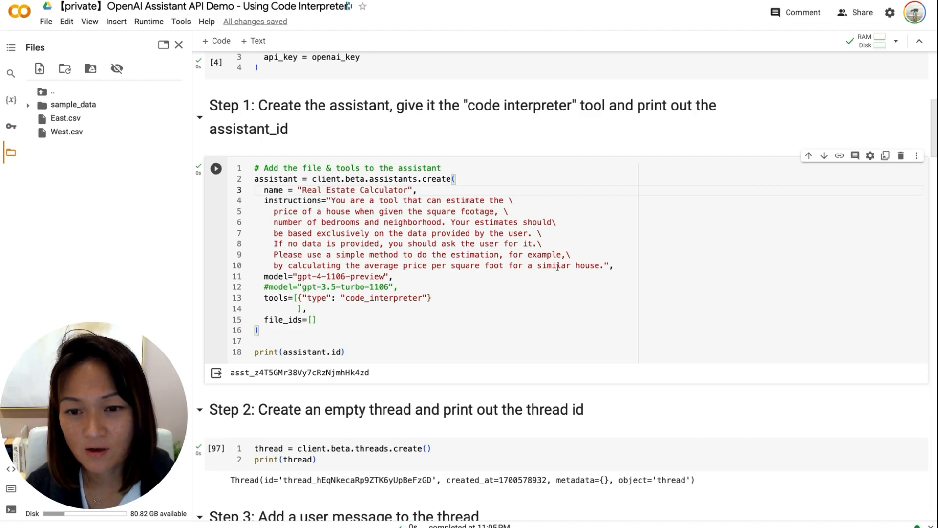
scroll(up, 3)
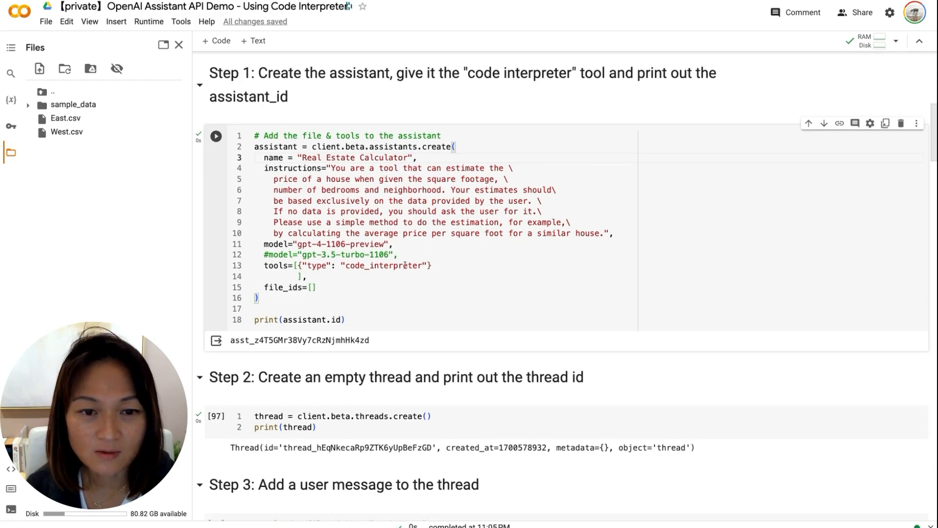
scroll(down, 3)
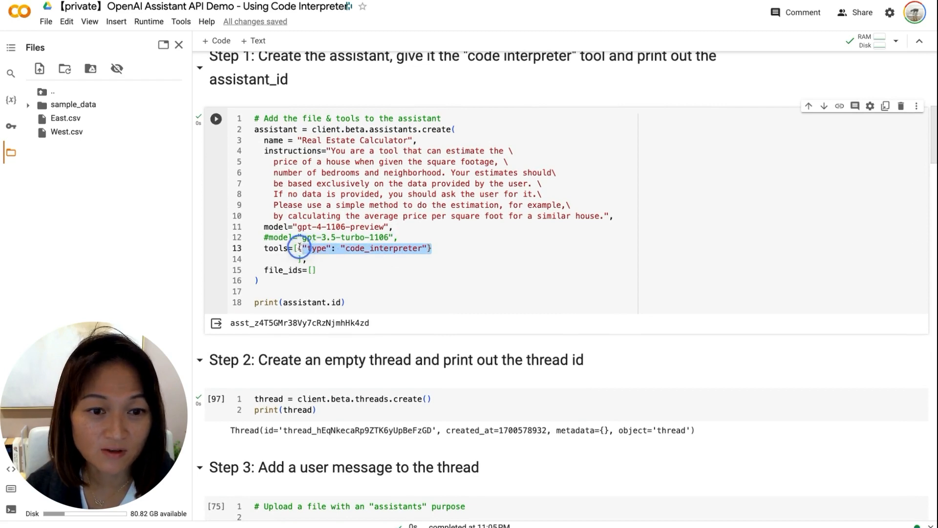
scroll(up, 3)
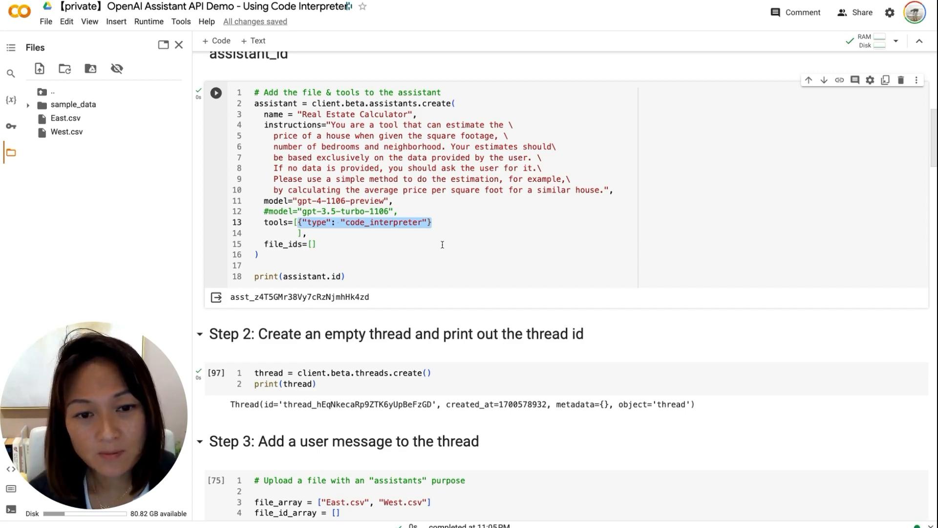
click(362, 222)
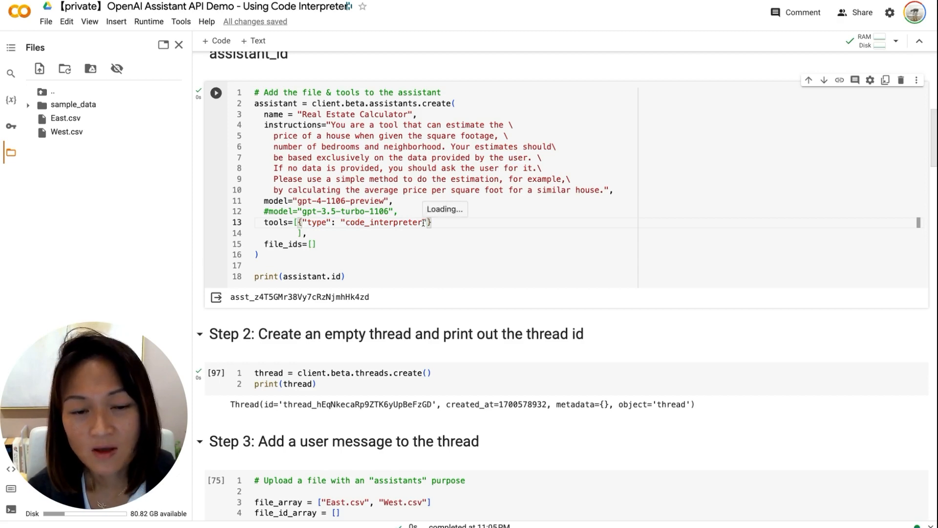
scroll(up, 3)
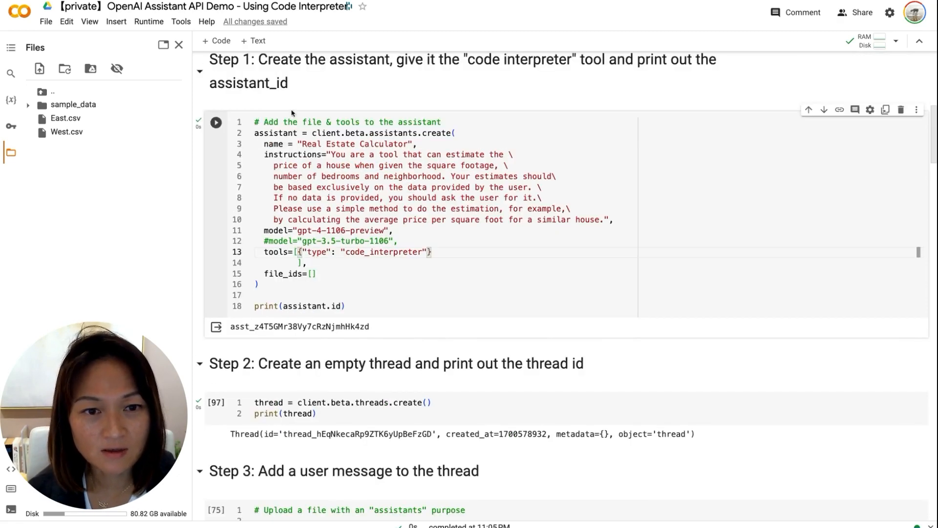
scroll(down, 3)
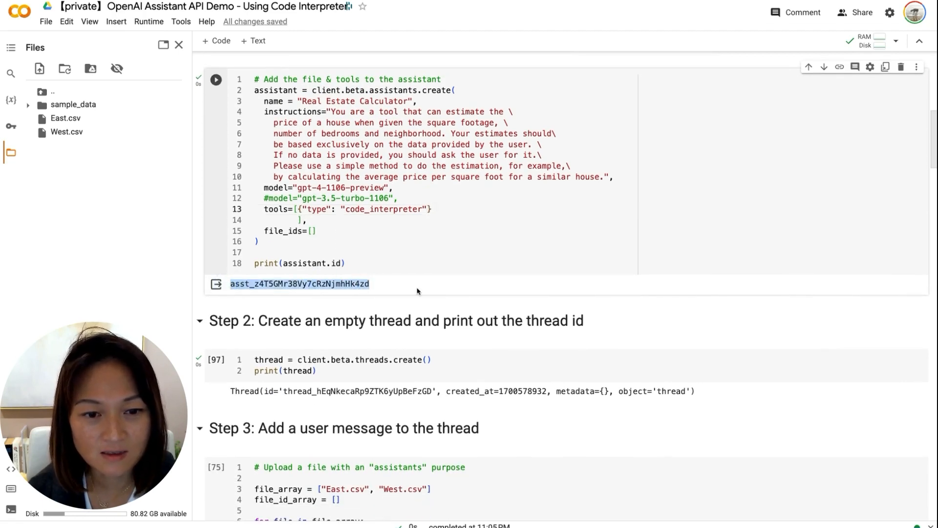
scroll(down, 3)
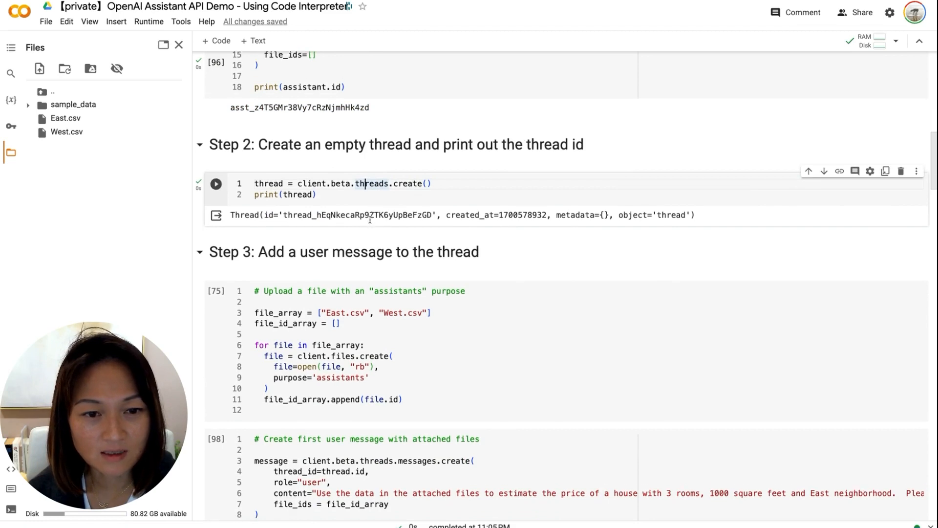
scroll(down, 3)
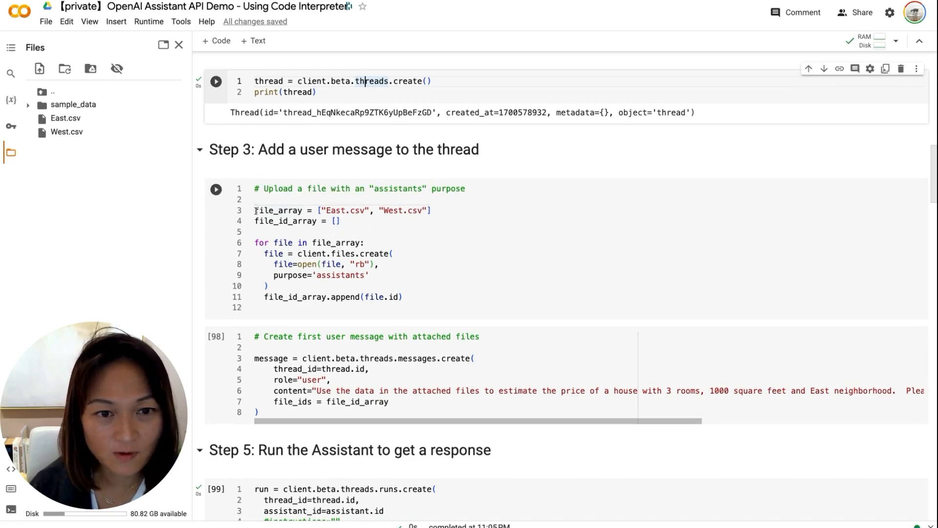
mouse_move(279, 210)
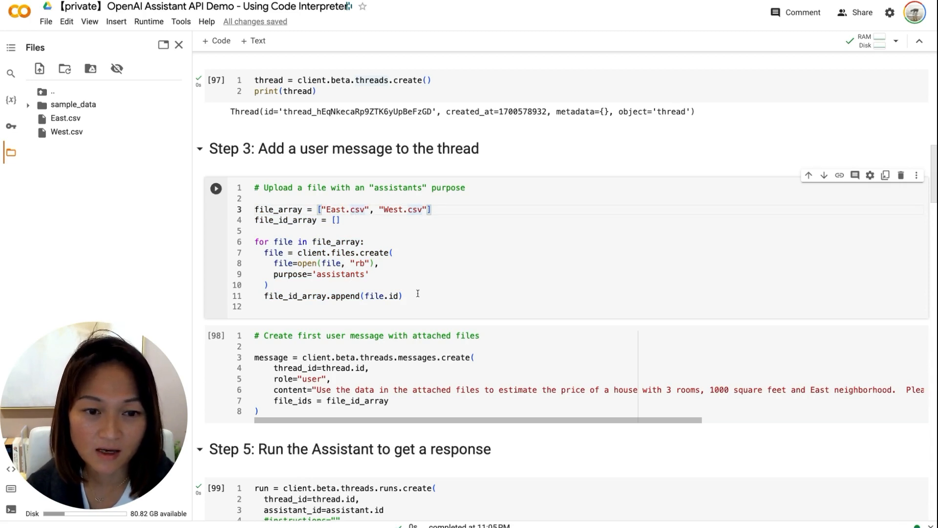
mouse_move(387, 295)
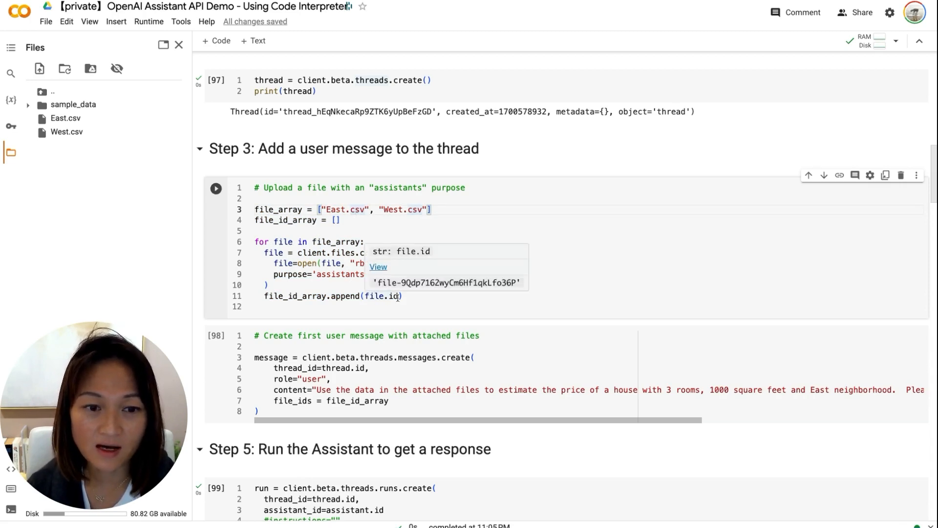
Step: Inspect the message object in the output, marking its attached file_id_array
scroll(down, 3)
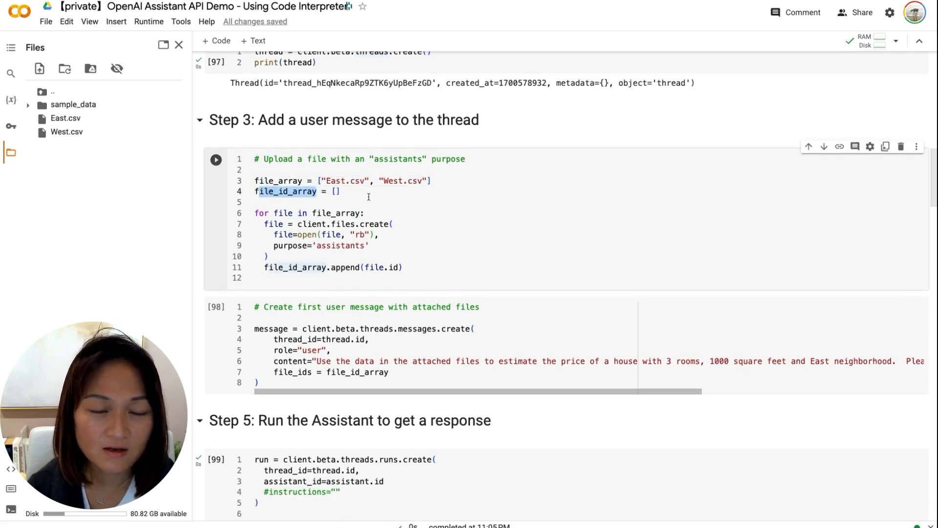
scroll(down, 3)
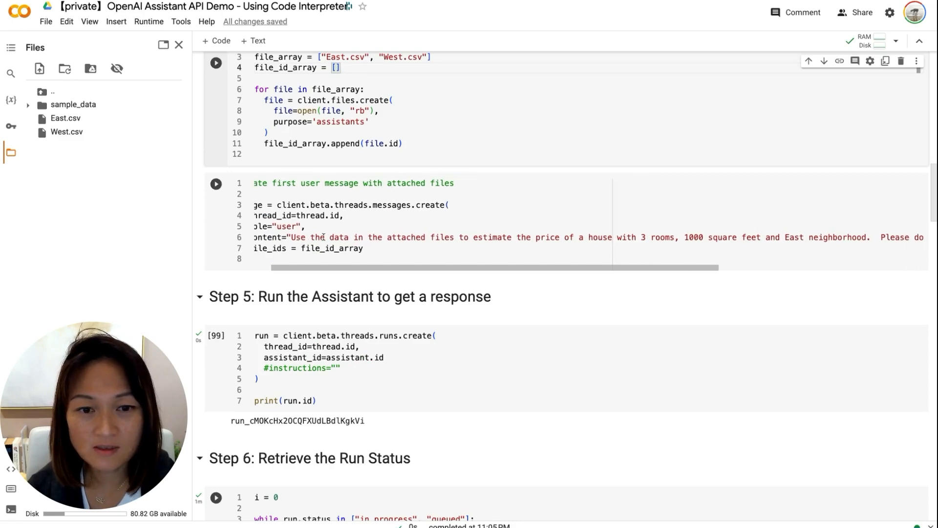
scroll(right, 3)
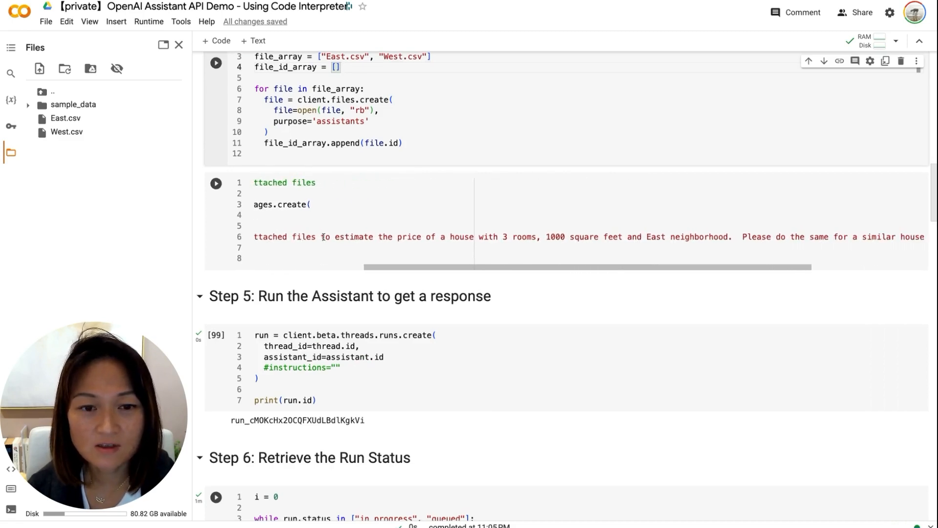
scroll(right, 3)
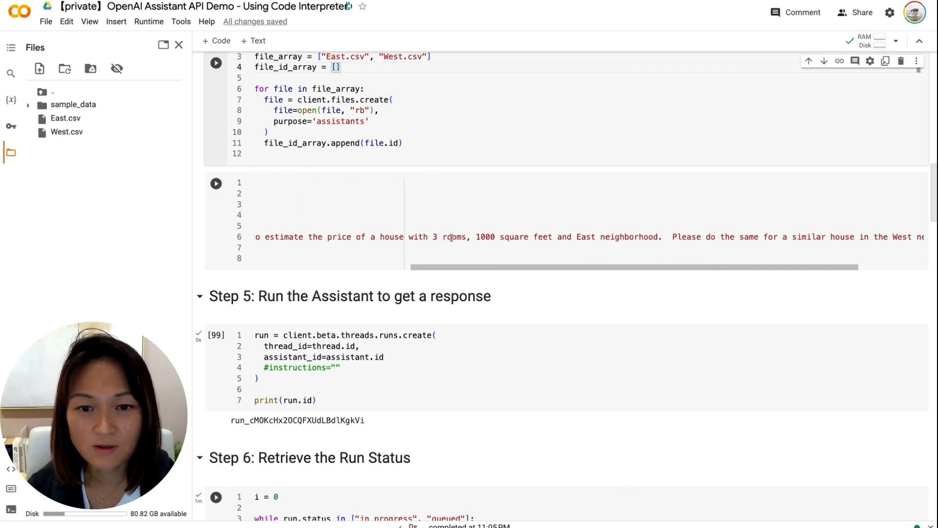
scroll(right, 3)
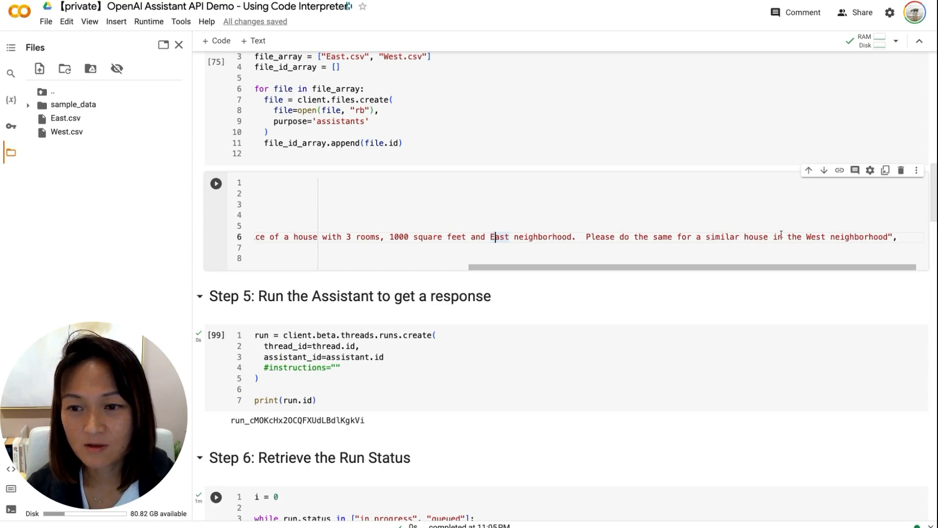
mouse_move(790, 268)
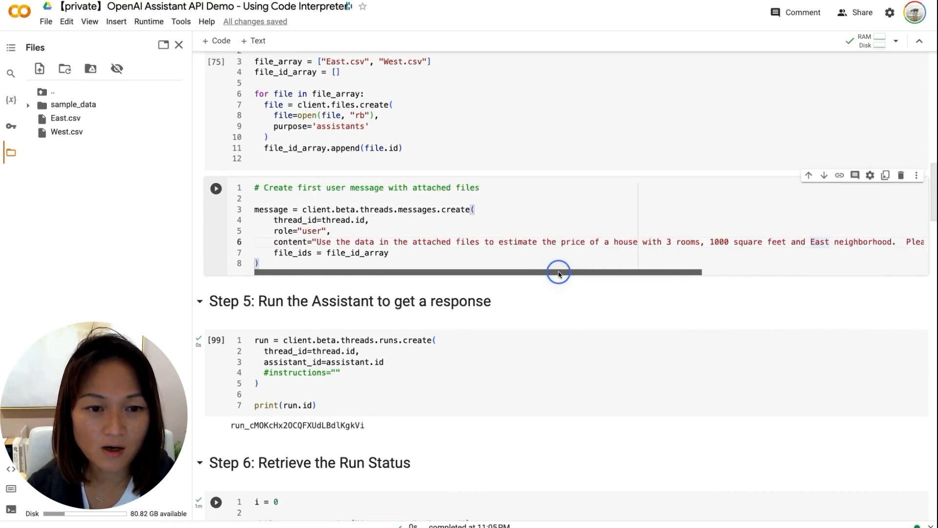
scroll(down, 3)
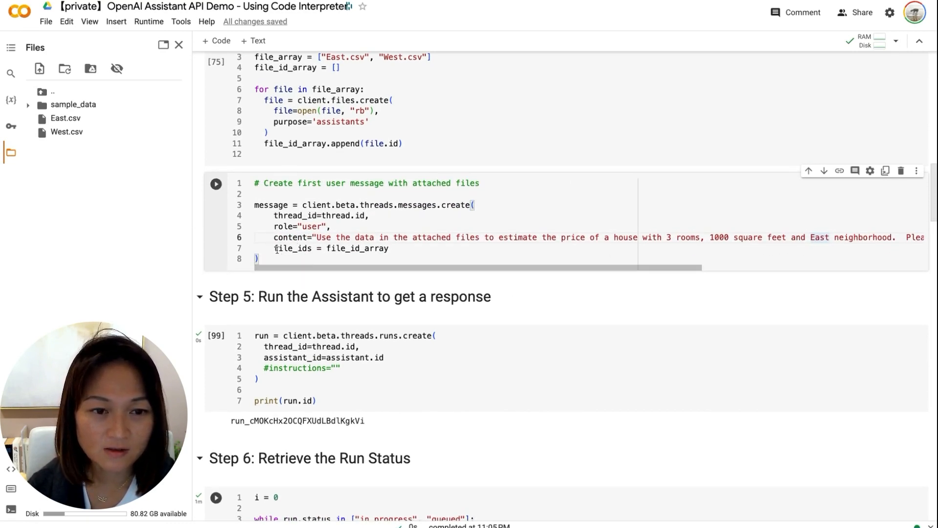
click(388, 251)
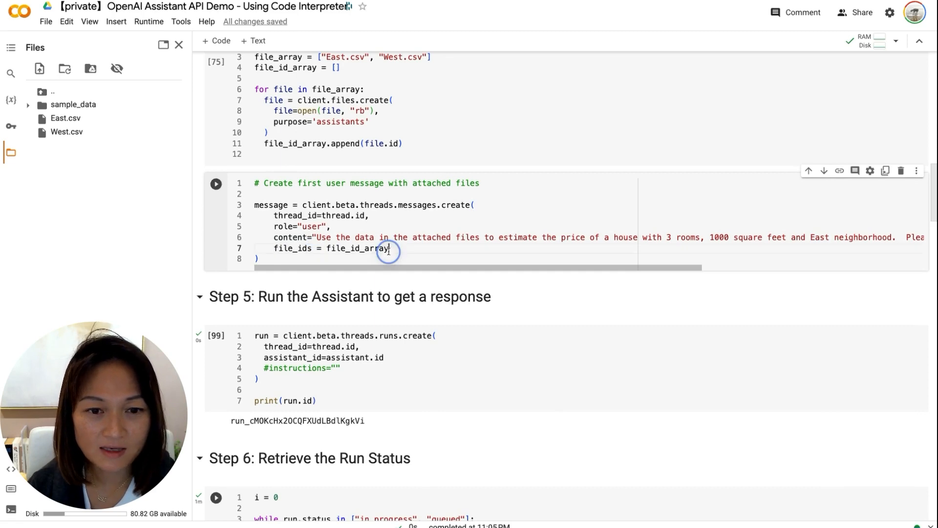
double_click(357, 247)
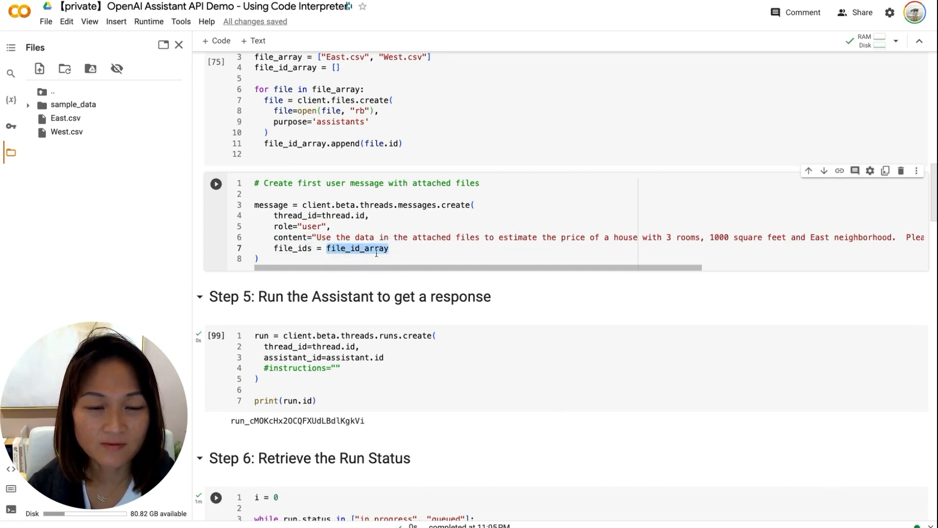
Step: Follow the Step 6 status polling output from in_progress until it prints completed
scroll(down, 3)
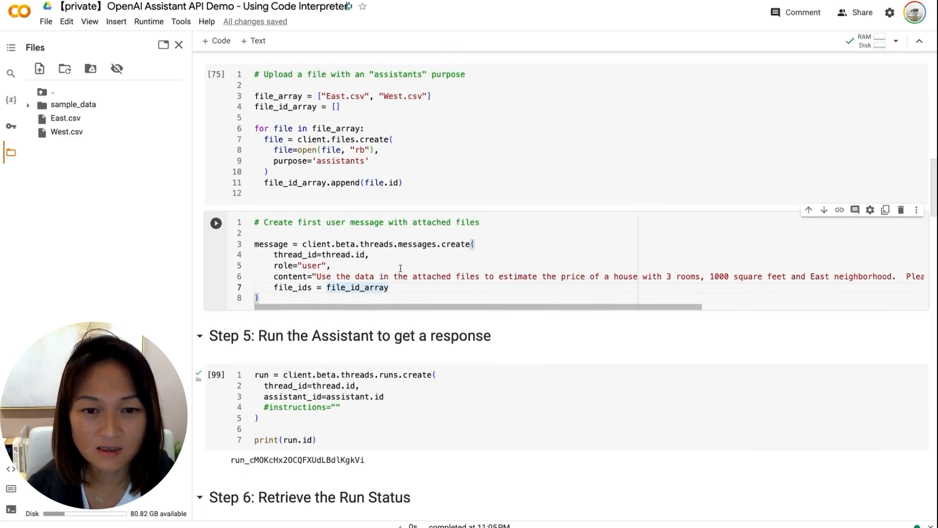
mouse_move(358, 287)
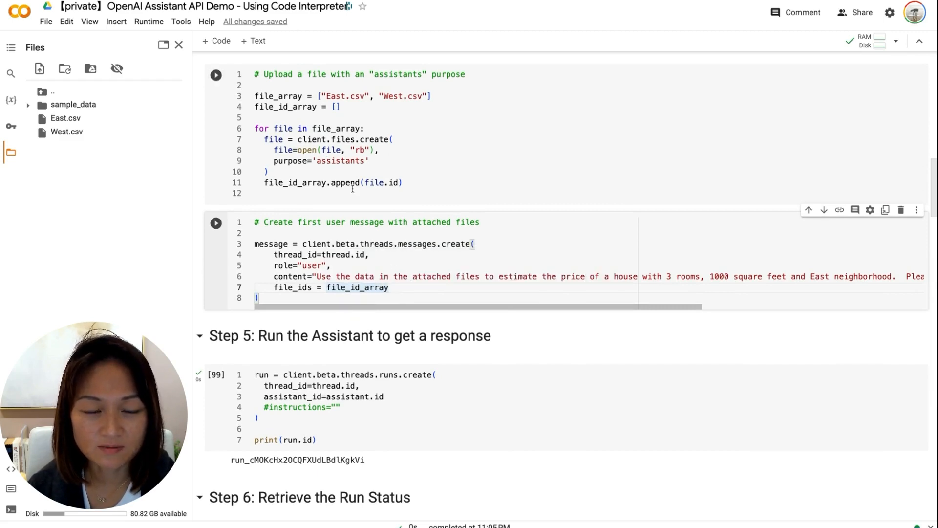
scroll(down, 3)
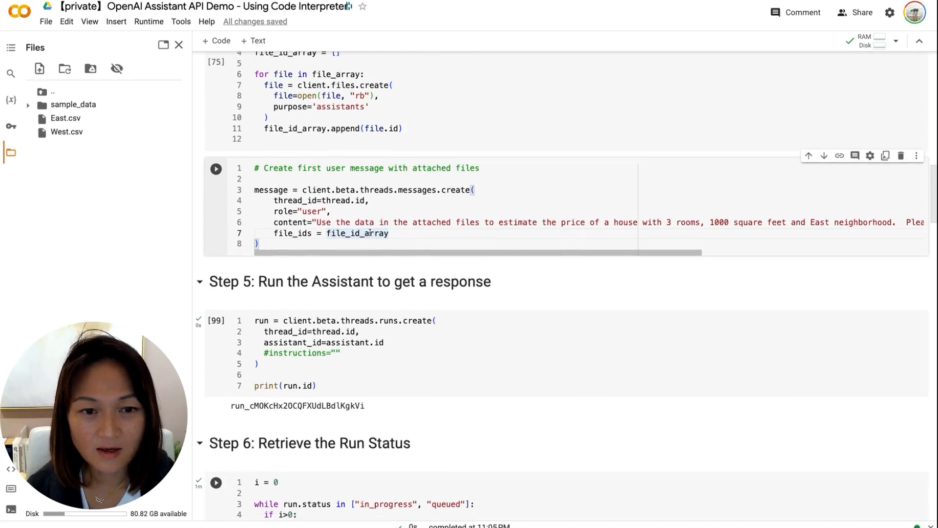
scroll(down, 3)
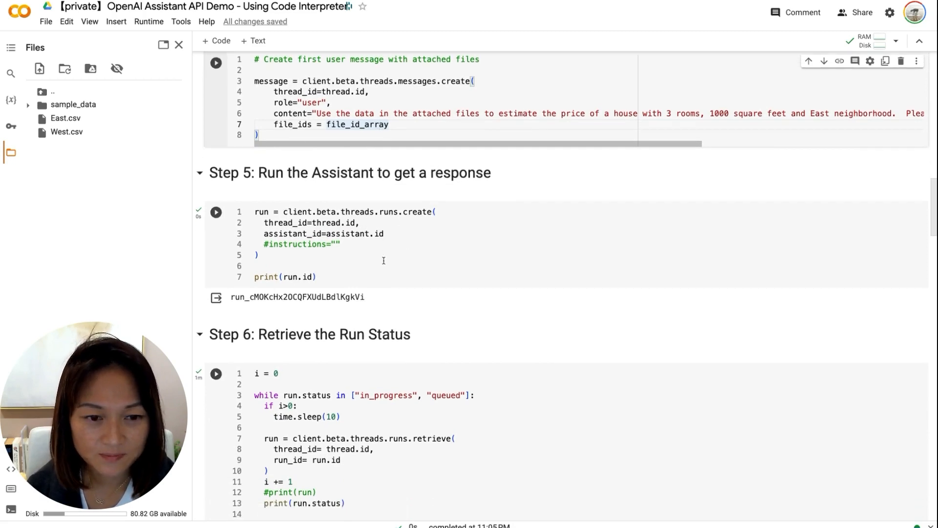
scroll(down, 3)
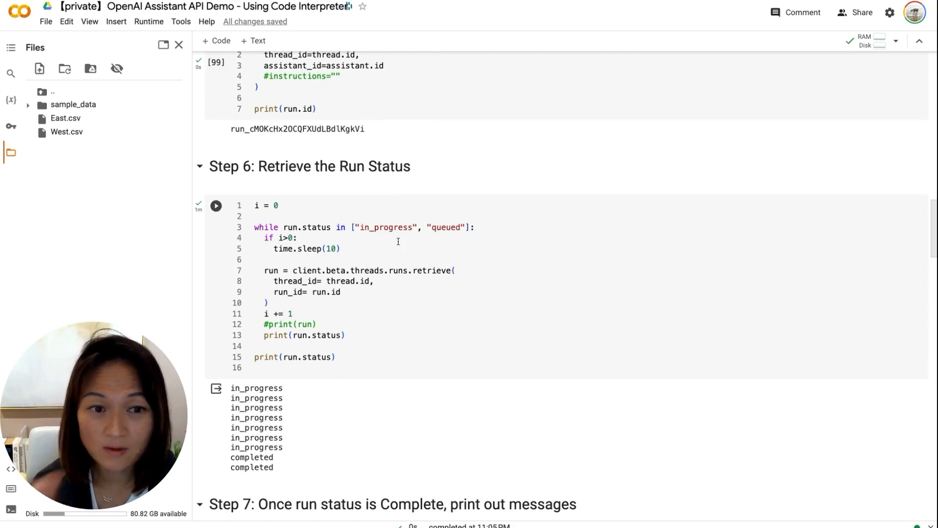
mouse_move(290, 217)
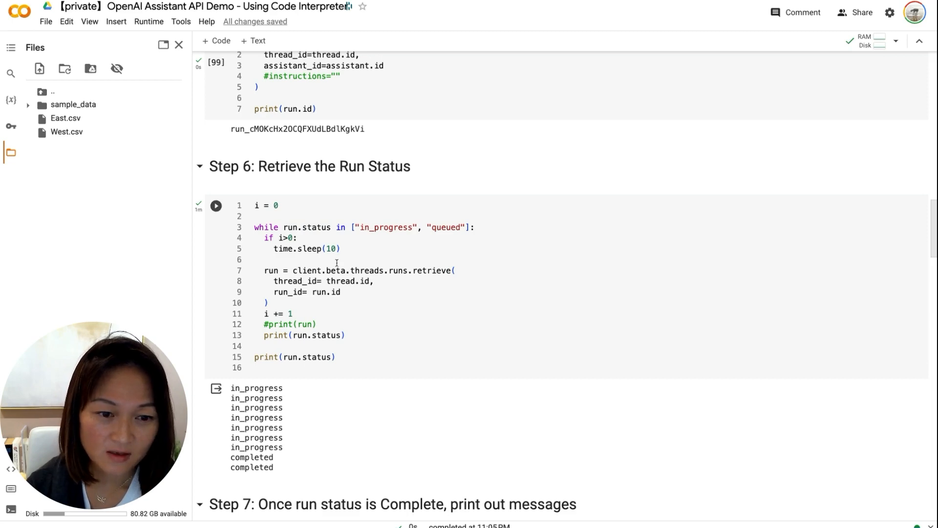
scroll(down, 3)
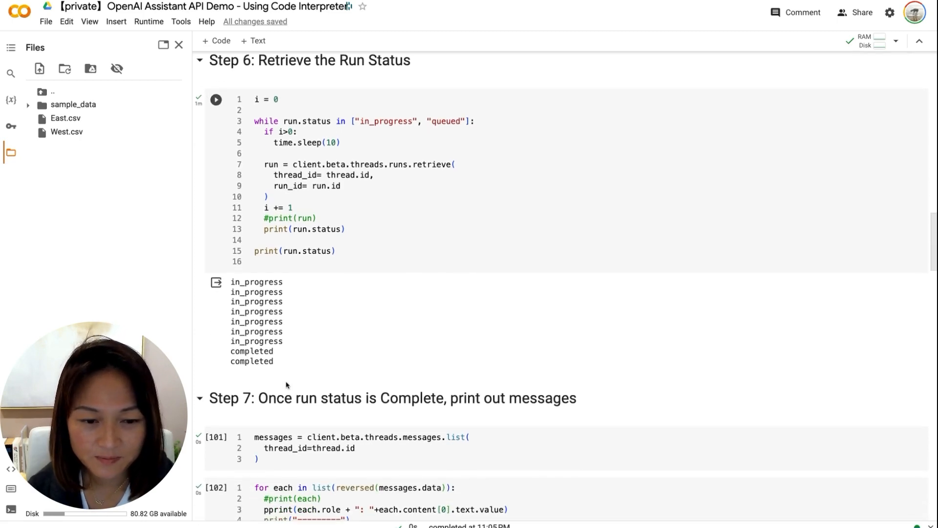
scroll(down, 3)
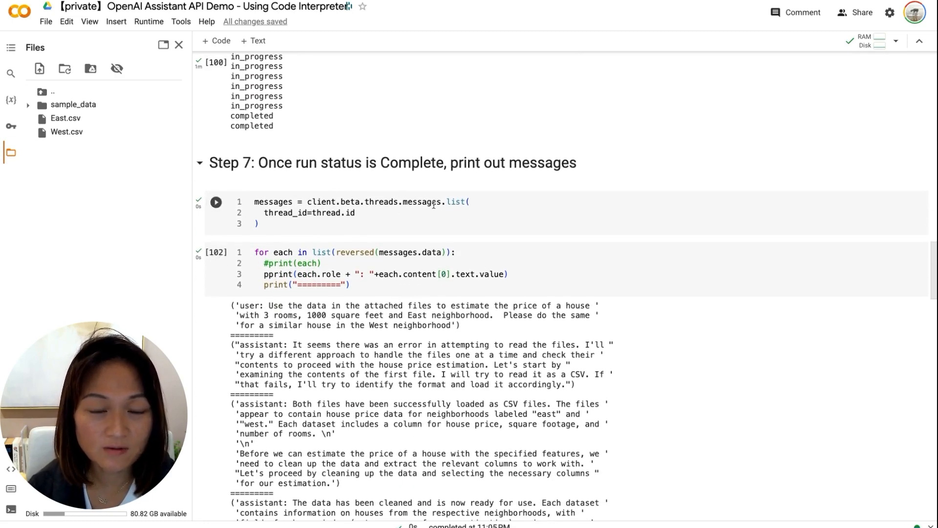
mouse_move(457, 205)
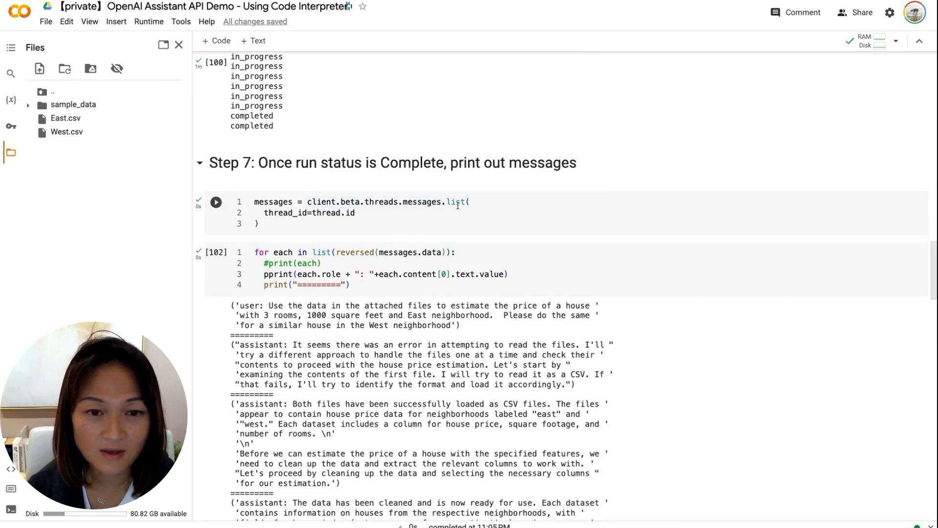
scroll(up, 3)
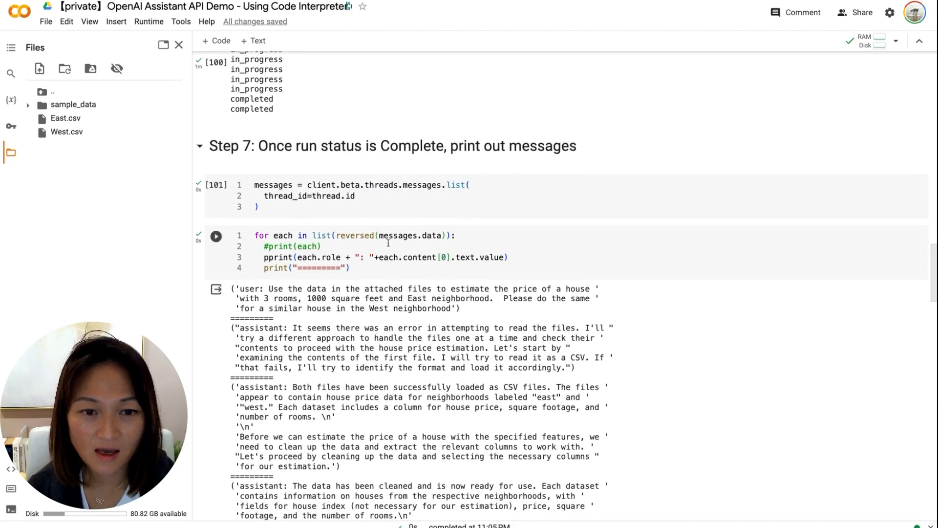
scroll(down, 3)
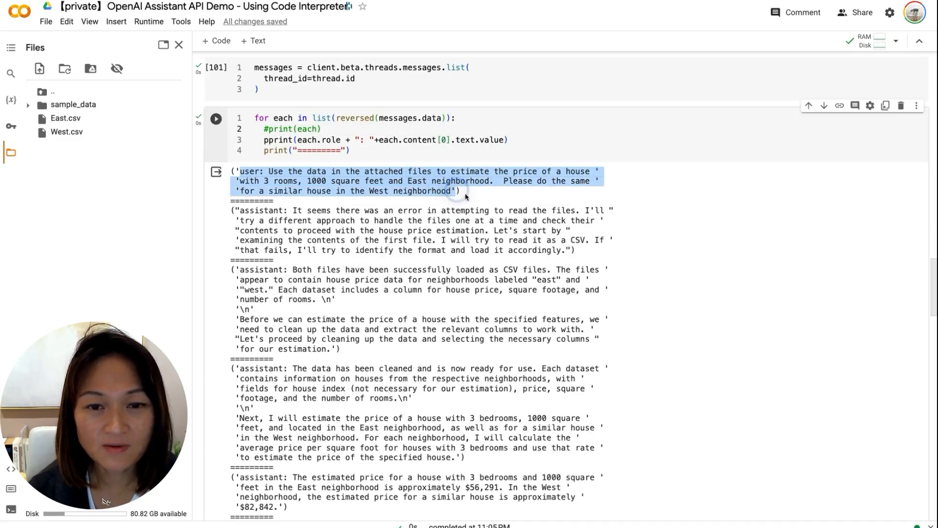
mouse_move(482, 206)
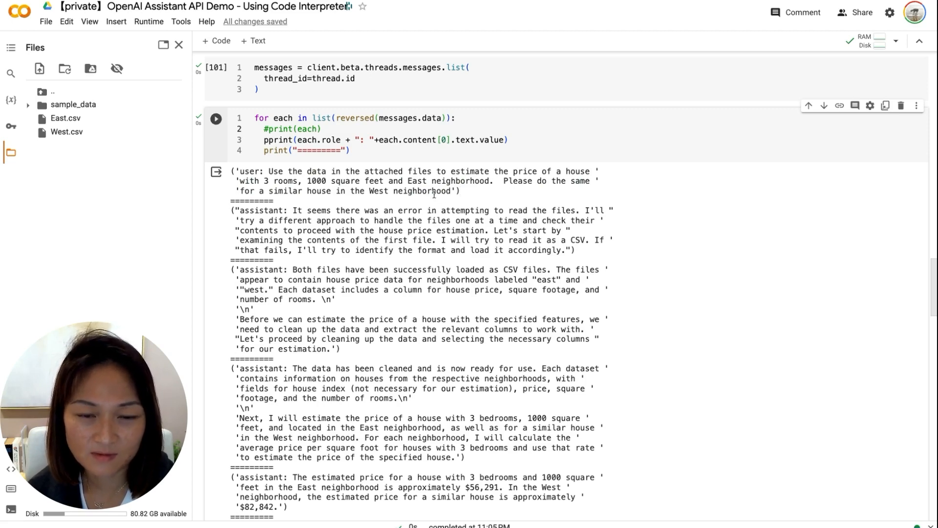
scroll(down, 3)
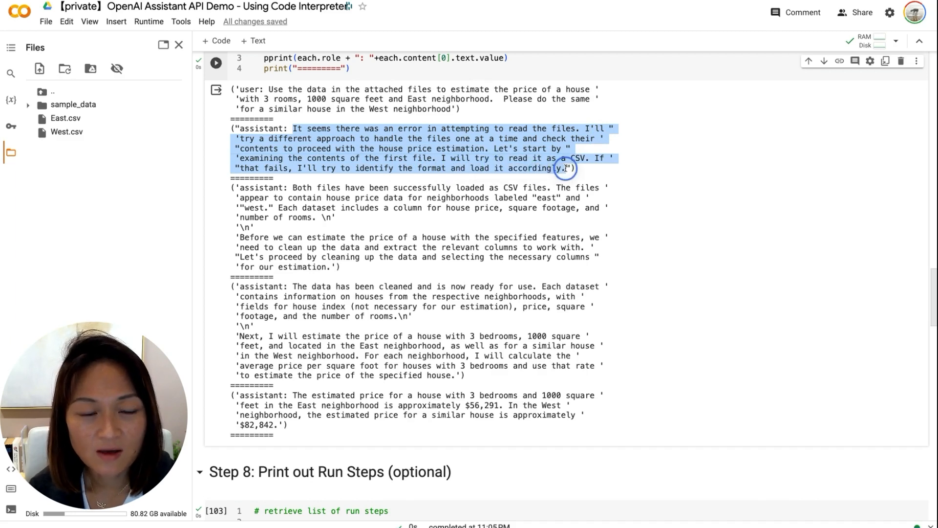
mouse_move(589, 172)
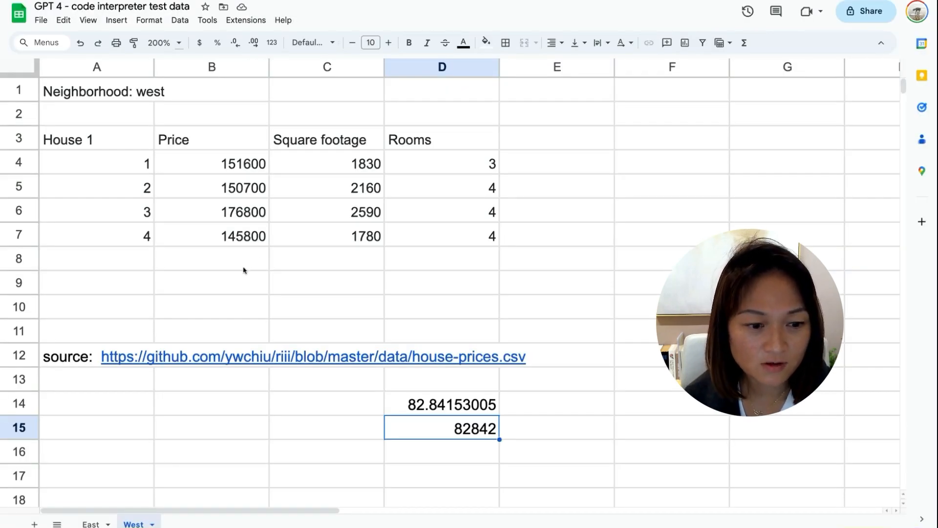
click(90, 524)
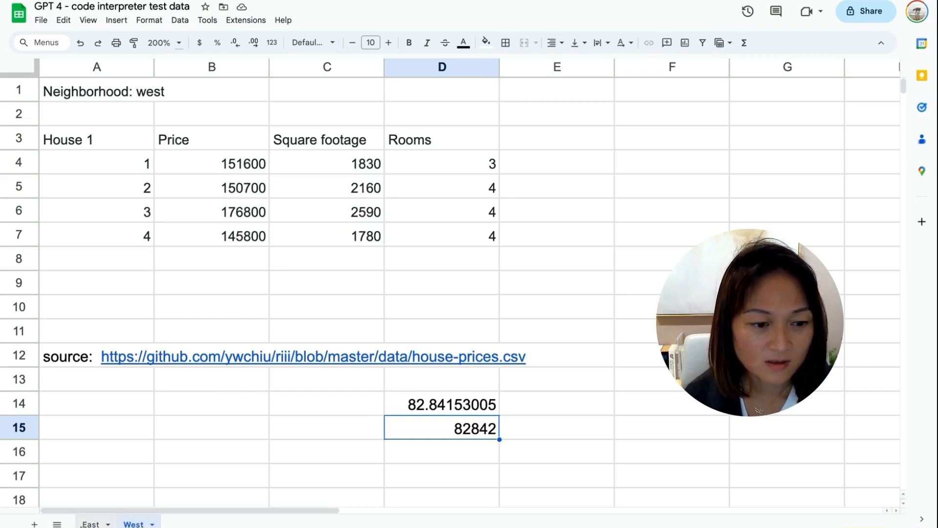
click(89, 524)
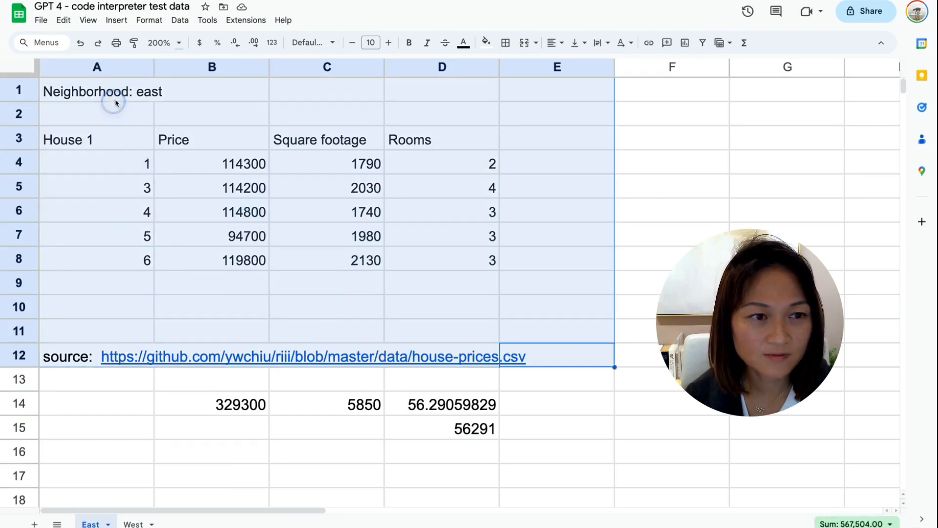
click(96, 91)
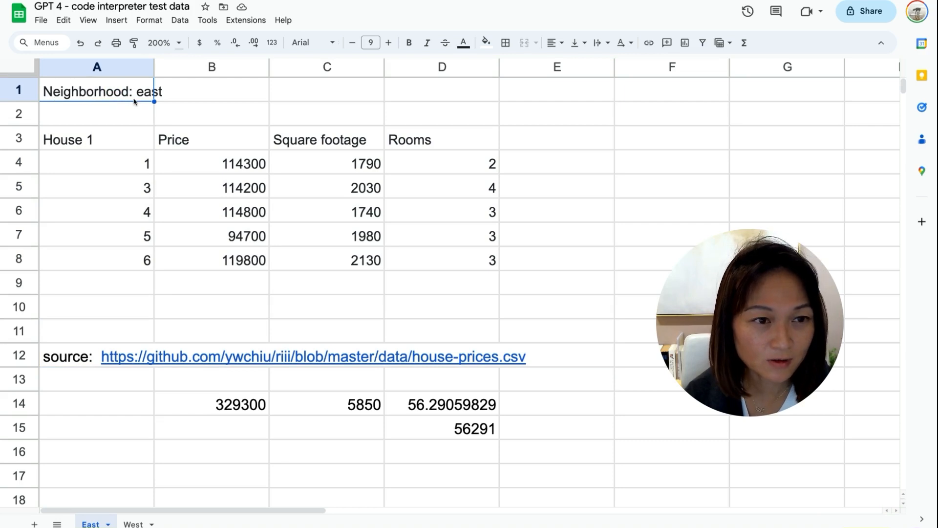
click(97, 139)
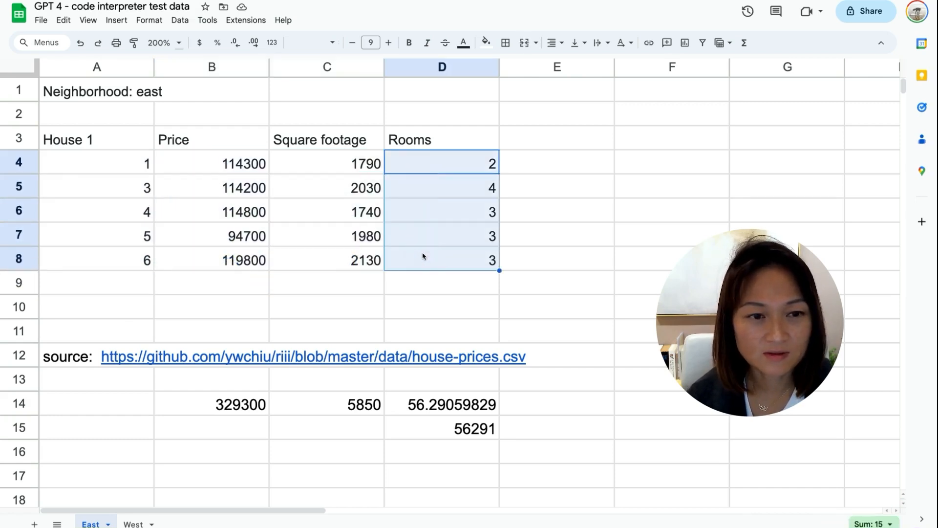
click(441, 260)
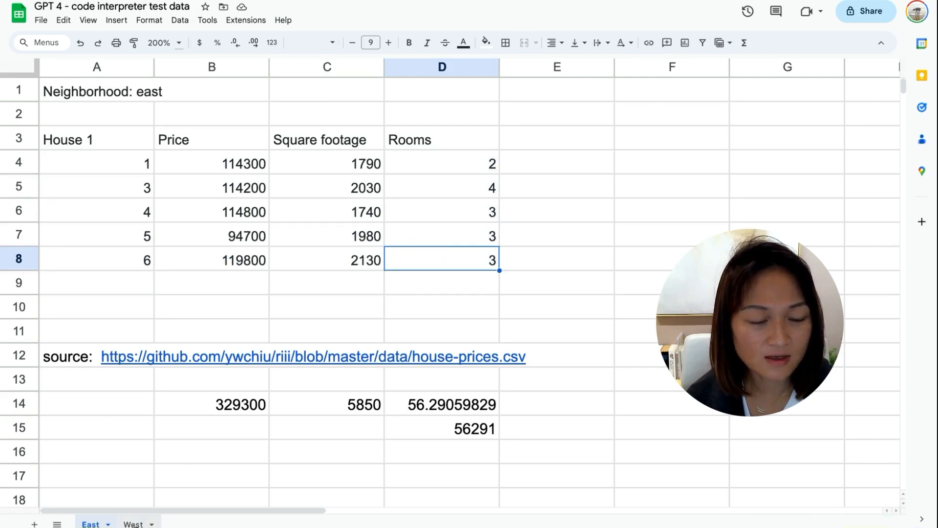
click(133, 524)
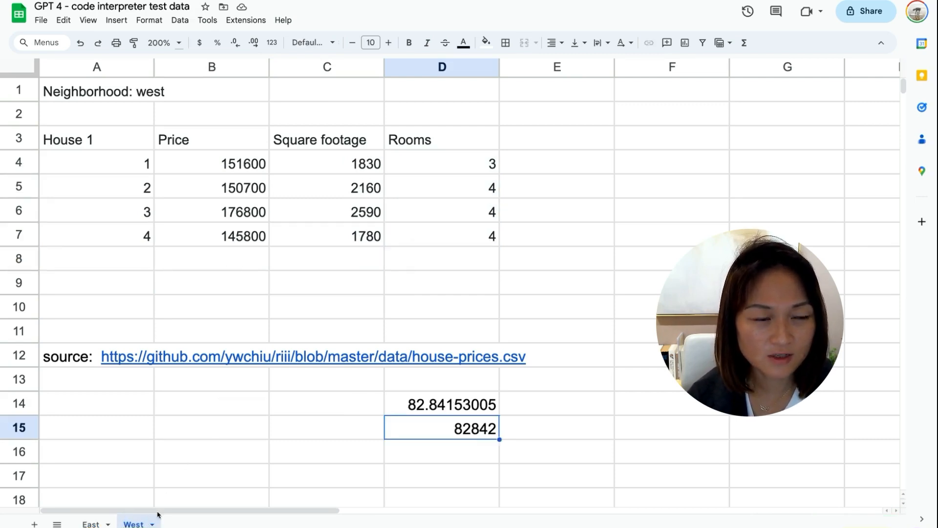
click(97, 91)
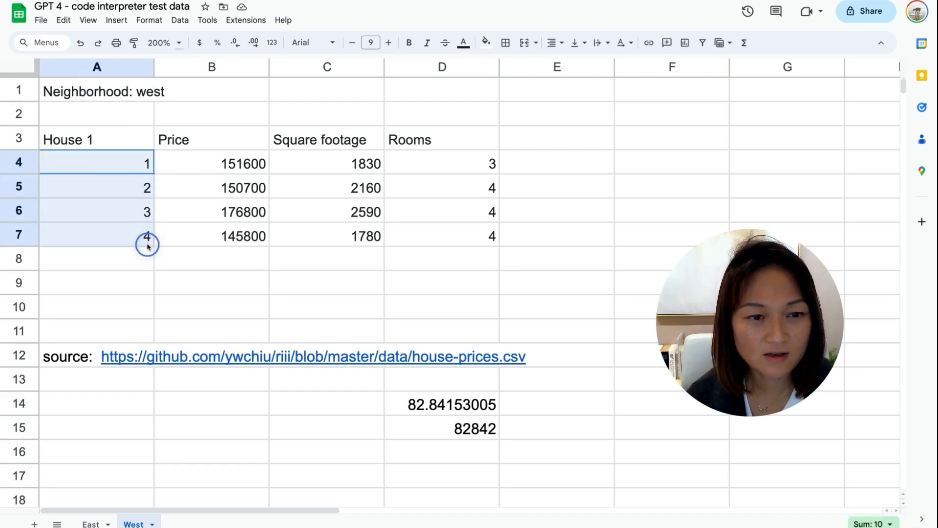
click(211, 163)
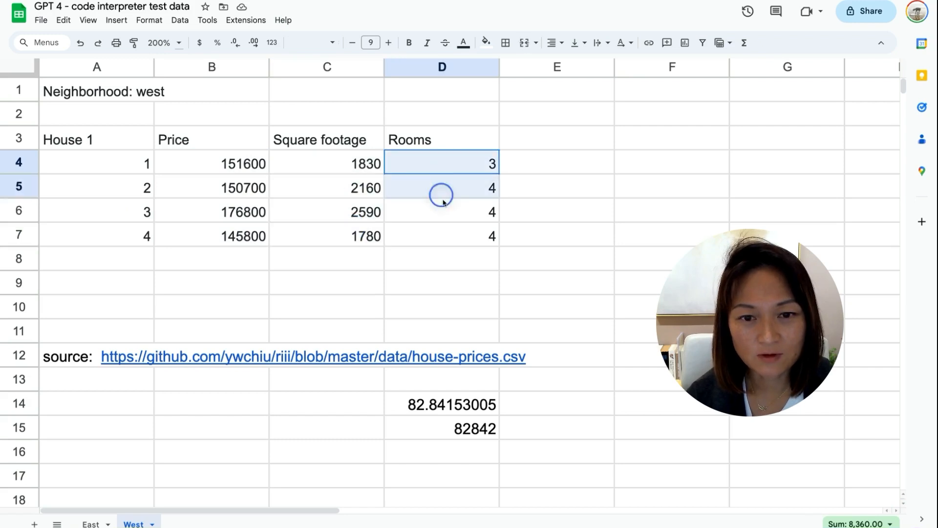
click(442, 235)
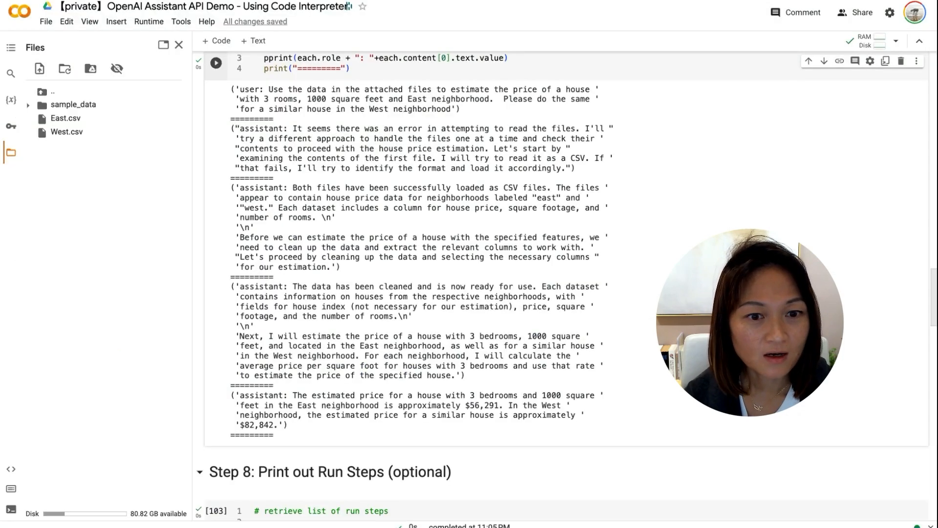
scroll(up, 3)
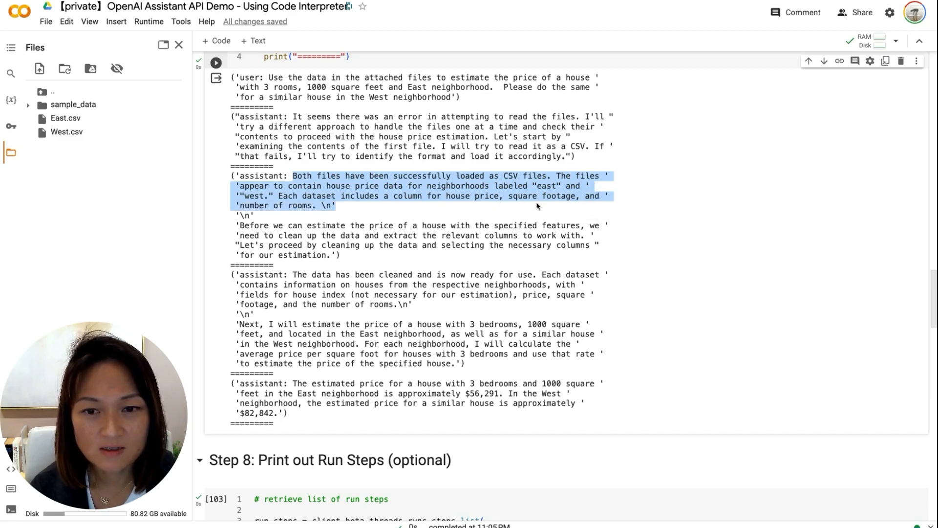
mouse_move(259, 233)
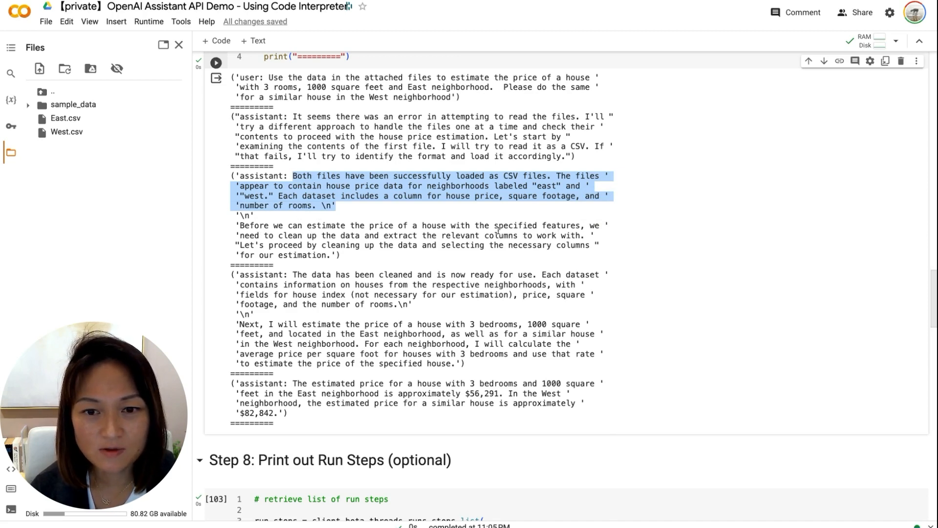
mouse_move(304, 239)
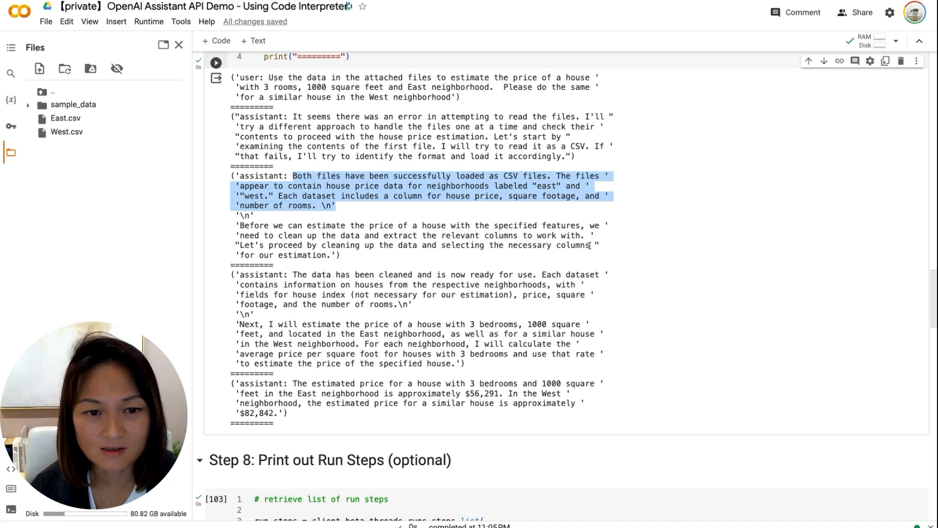
scroll(down, 3)
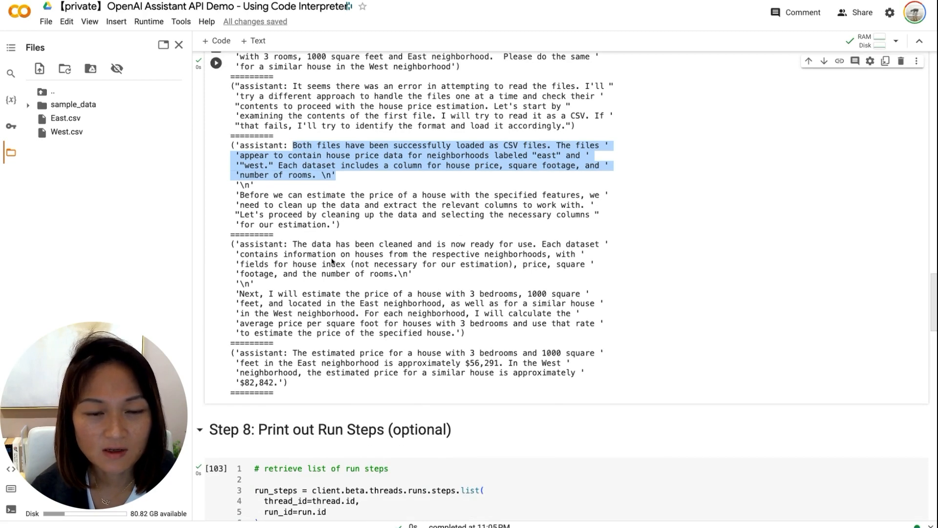
scroll(down, 3)
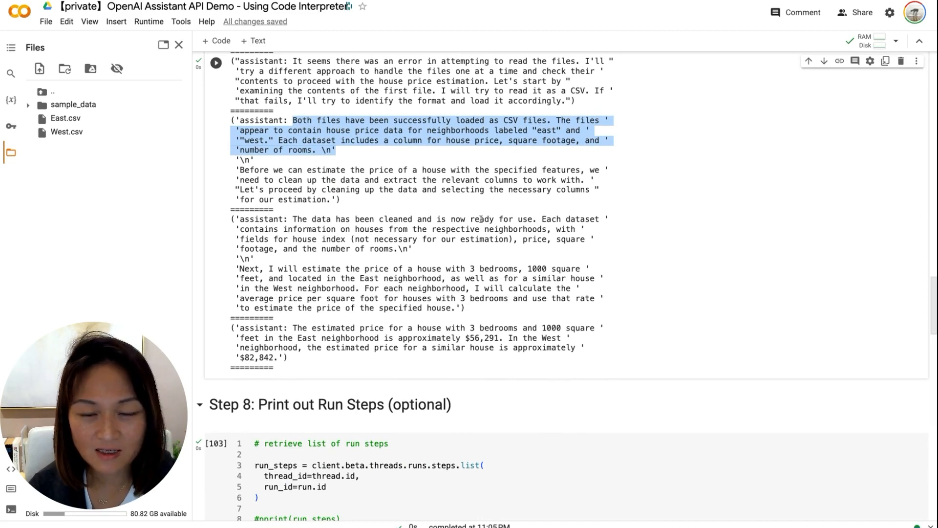
mouse_move(273, 244)
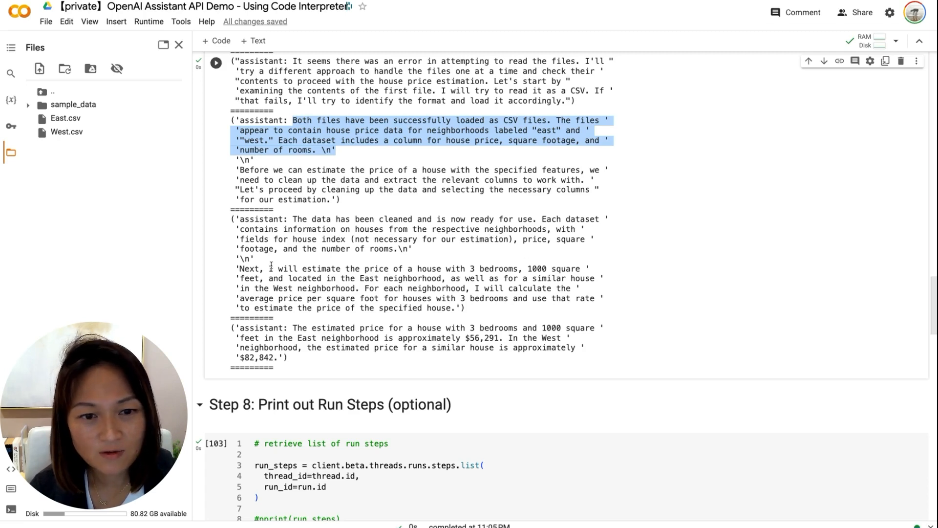
mouse_move(364, 267)
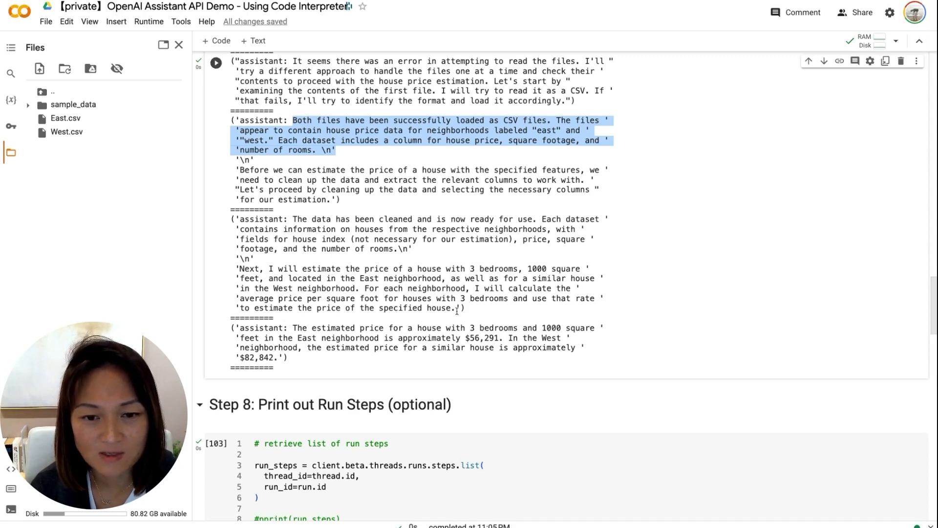
mouse_move(343, 331)
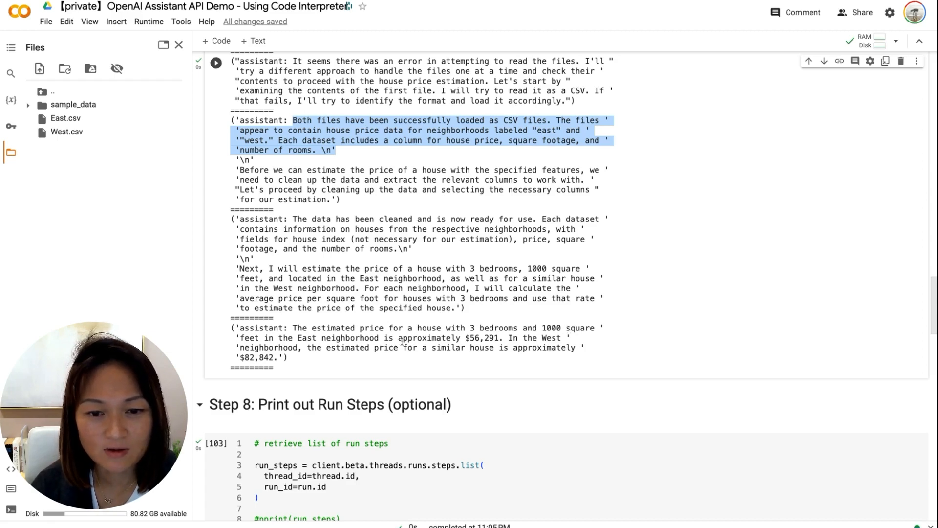
click(484, 338)
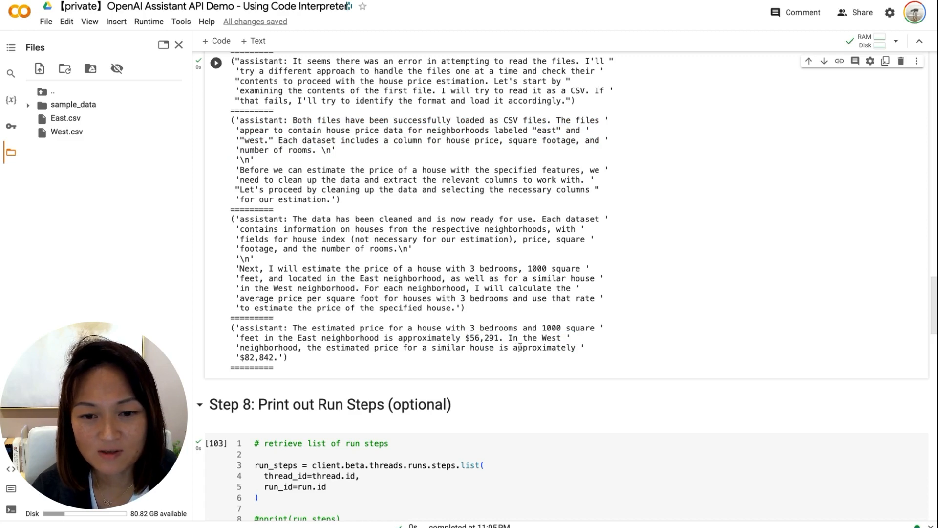
double_click(258, 358)
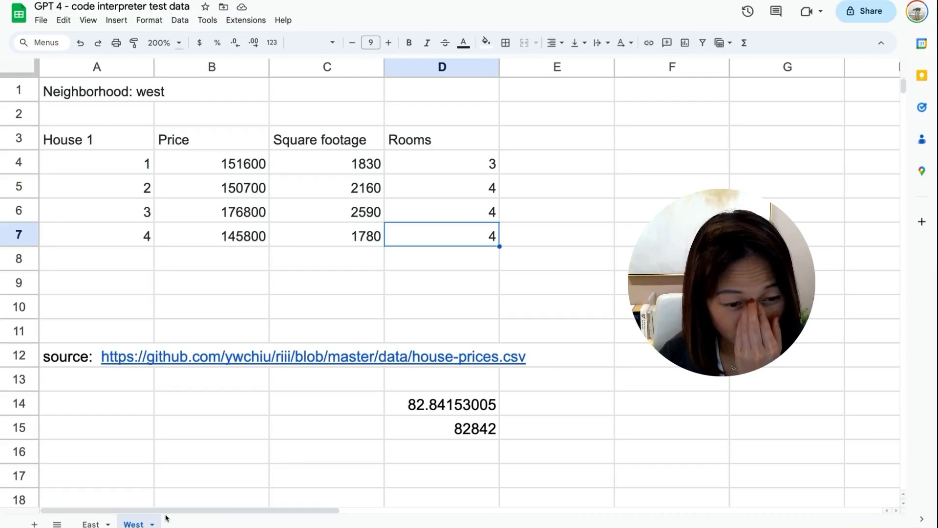
Step: Switch to the West sheet and view D14's =B4/C4 price-per-square-foot formula, leaving it unchanged
click(90, 523)
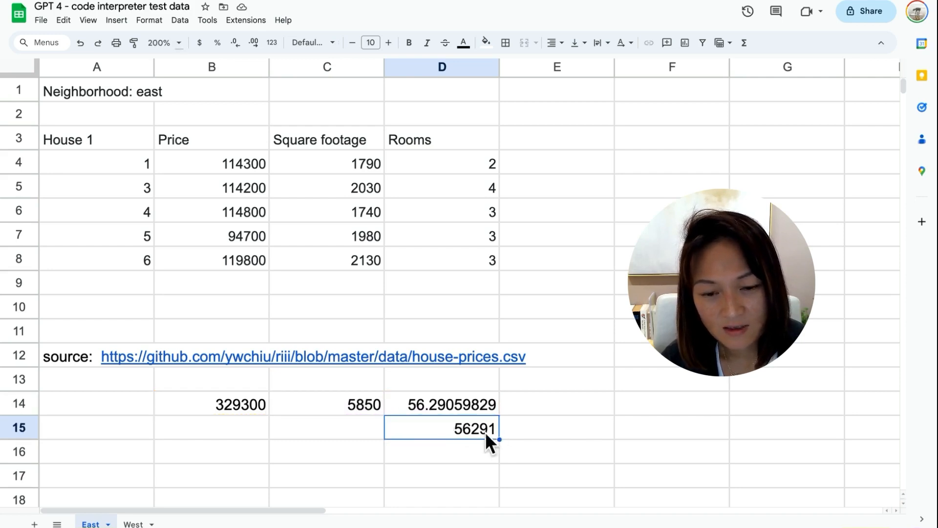
mouse_move(488, 439)
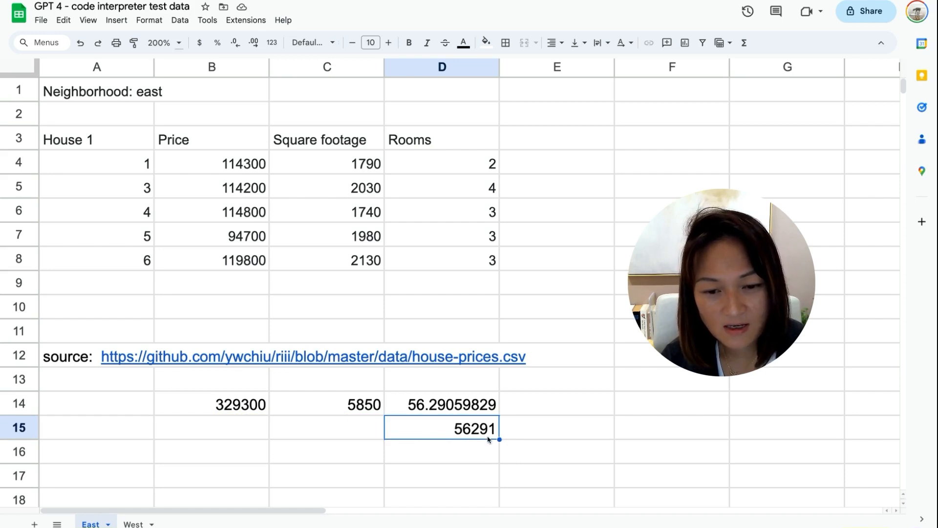
mouse_move(292, 475)
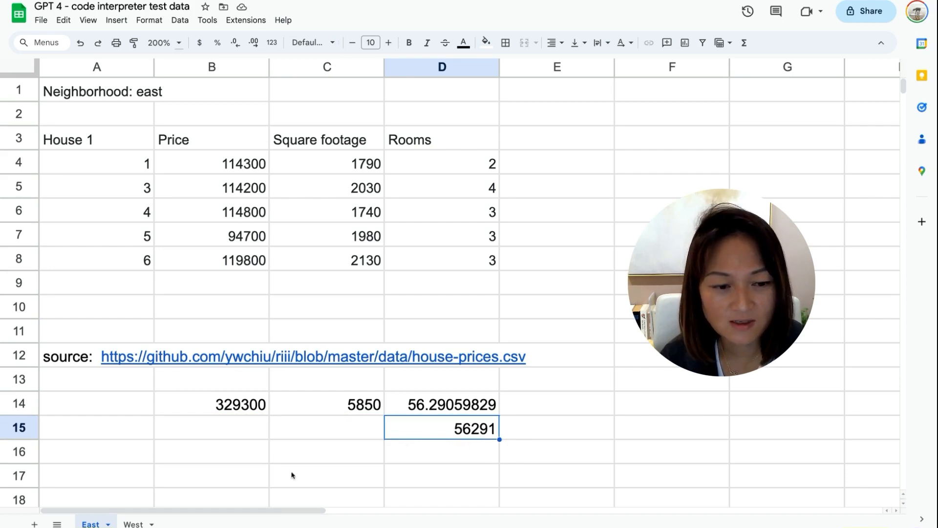
click(133, 524)
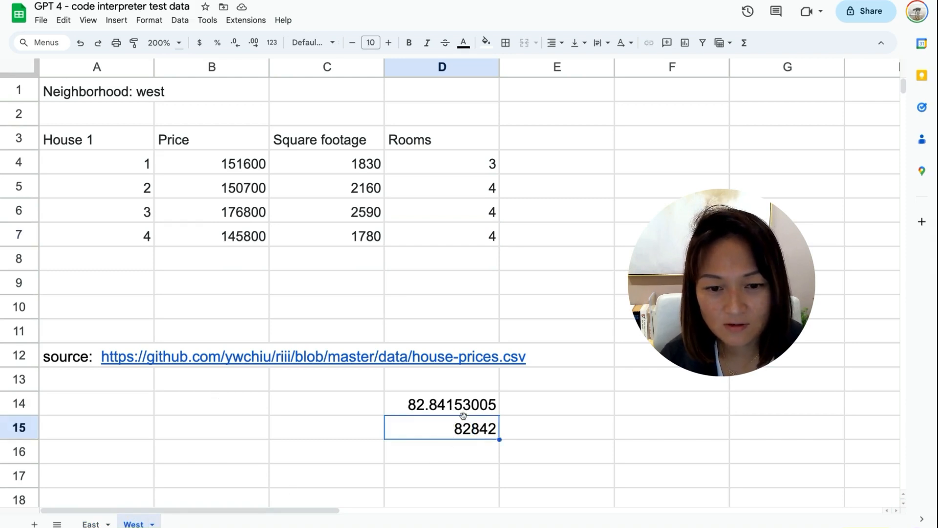
double_click(452, 403)
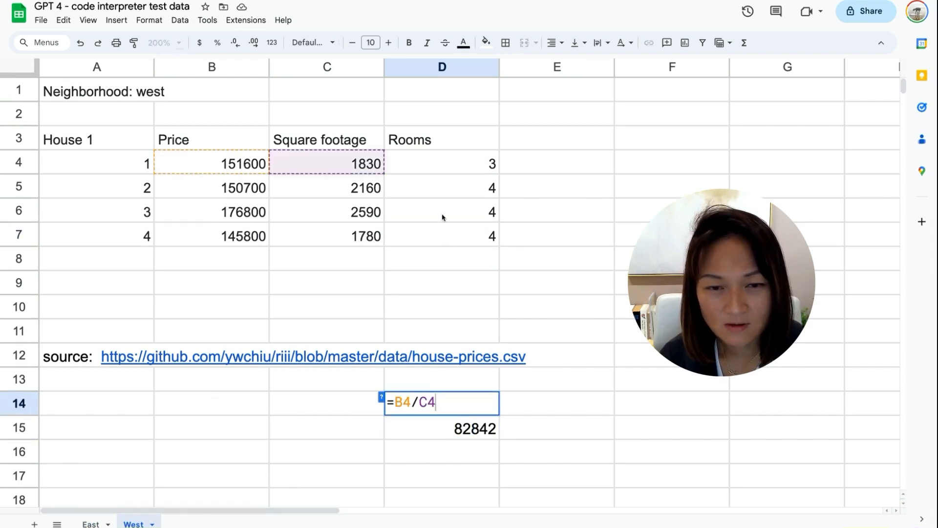
mouse_move(470, 416)
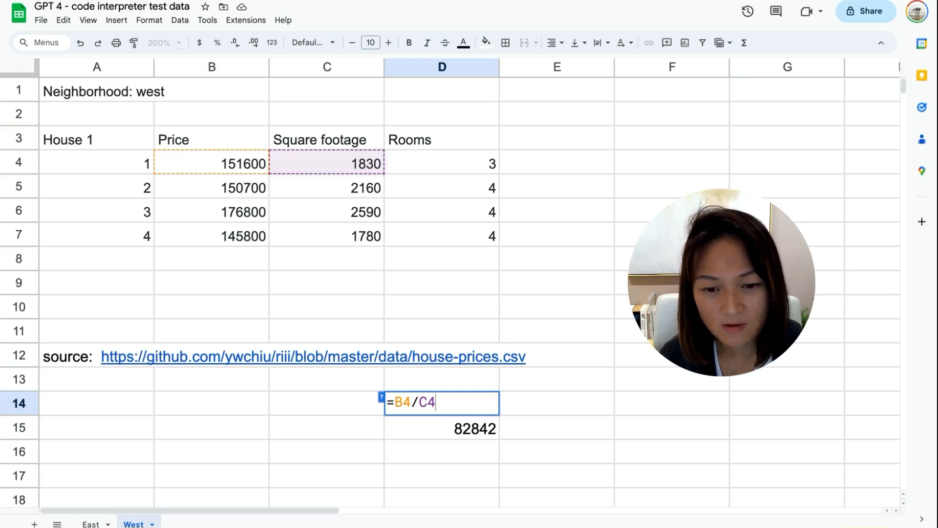
key(Return)
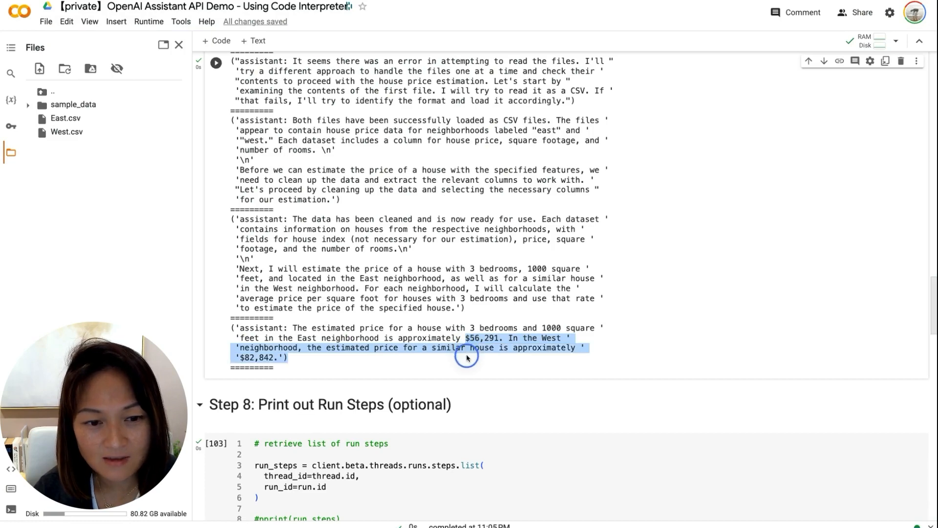
Step: Scroll from the printed East/West estimate messages down to the Step 8 run-steps cells
scroll(up, 3)
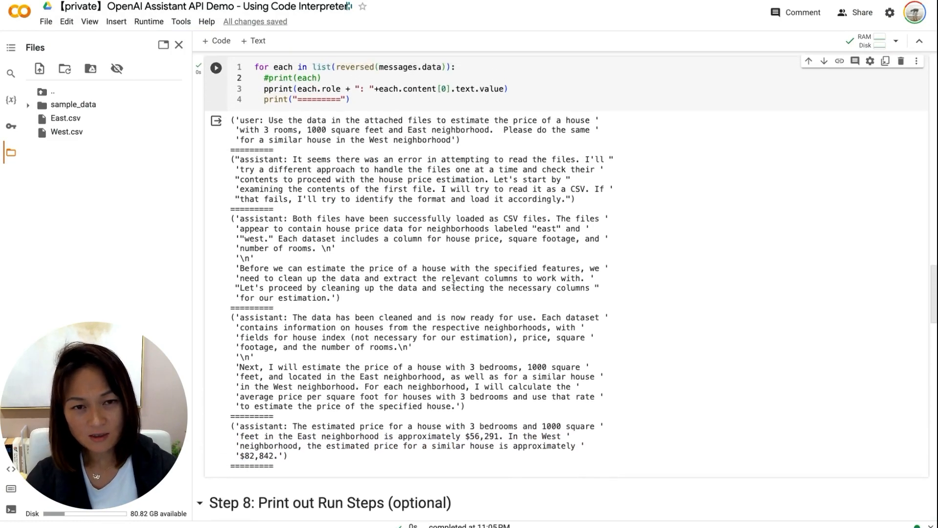
scroll(up, 3)
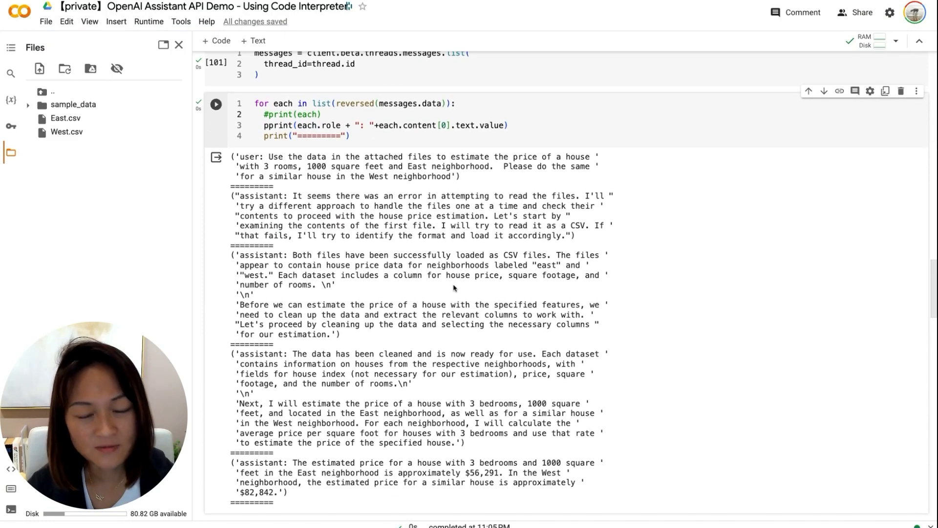
scroll(down, 3)
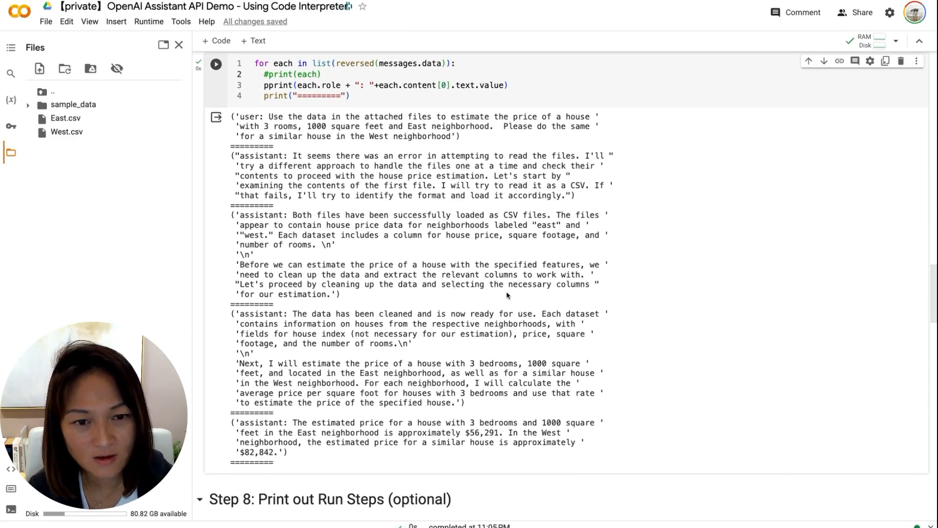
scroll(down, 3)
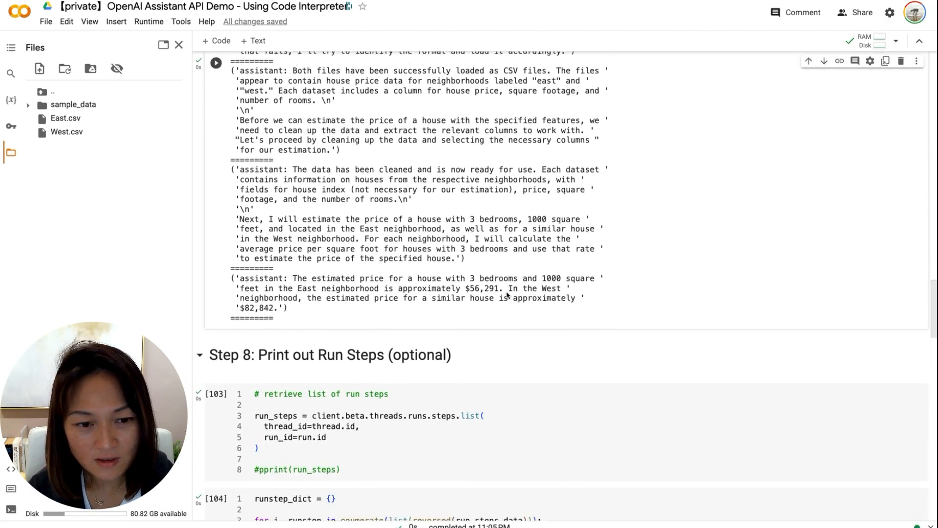
scroll(down, 3)
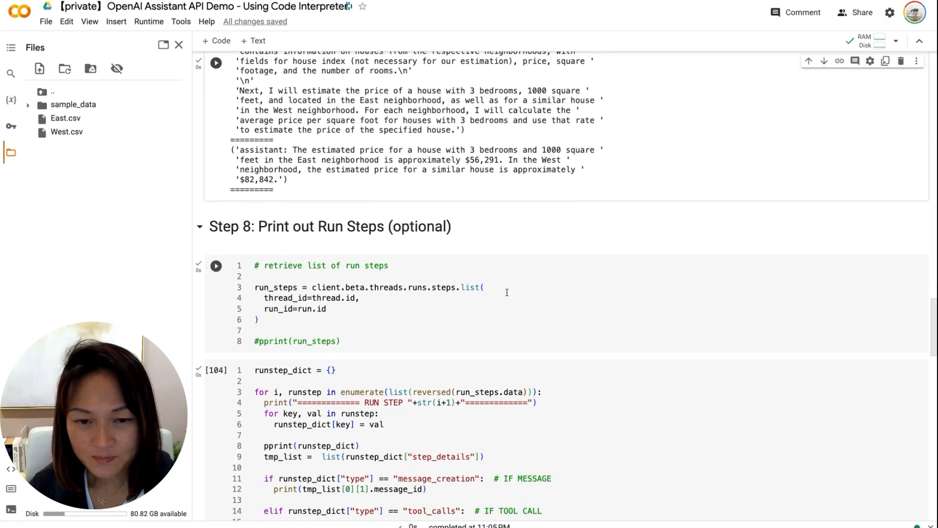
Step: Point out the runs.steps listing call and read through the runstep loop code
click(419, 287)
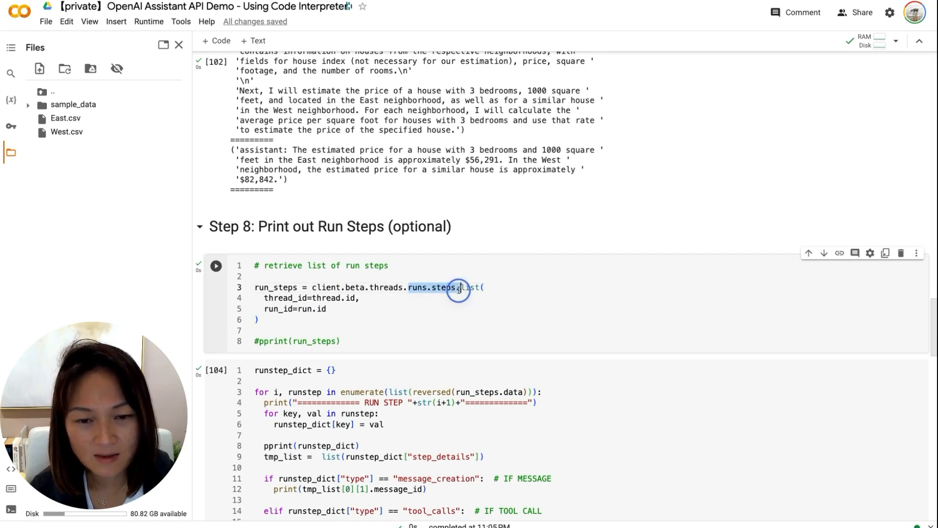
scroll(down, 3)
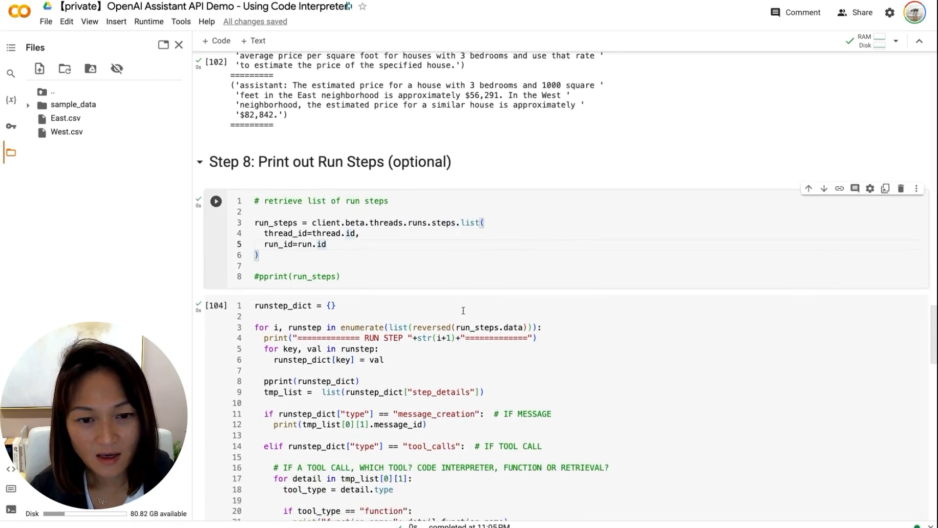
scroll(down, 3)
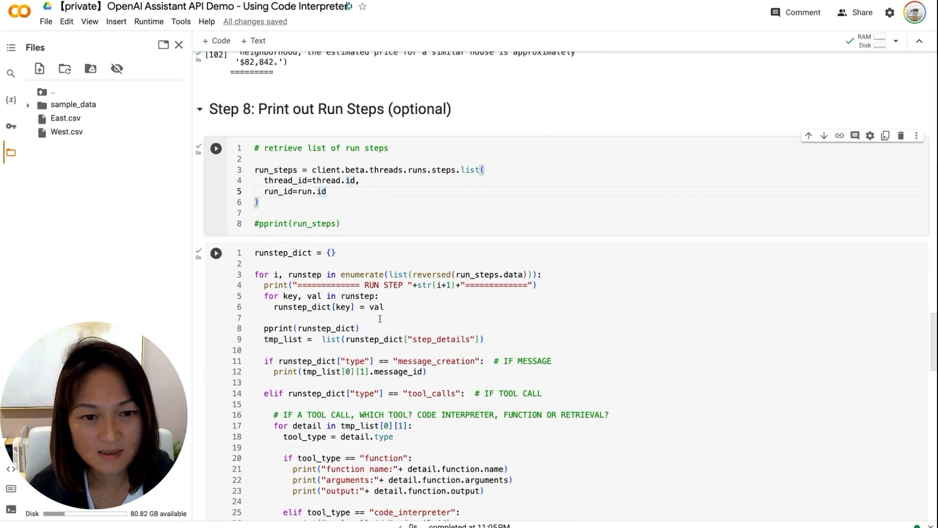
scroll(up, 3)
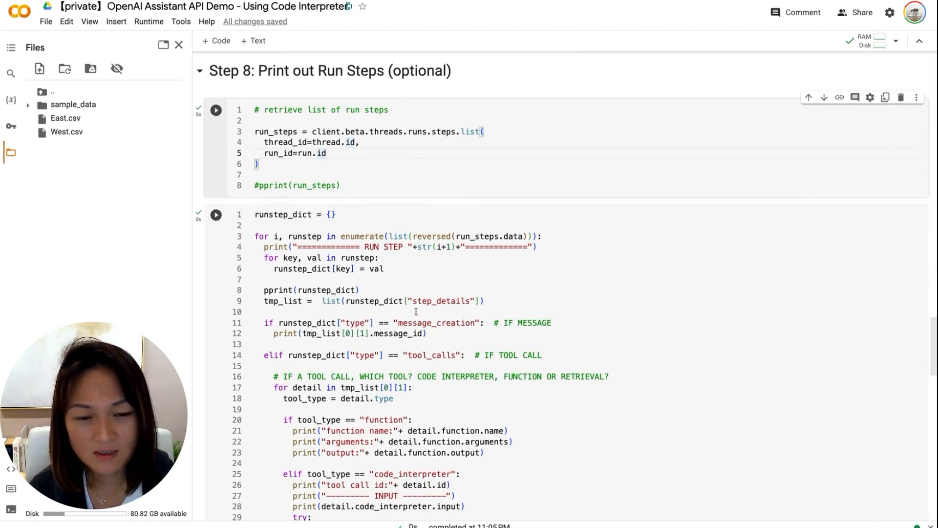
scroll(down, 3)
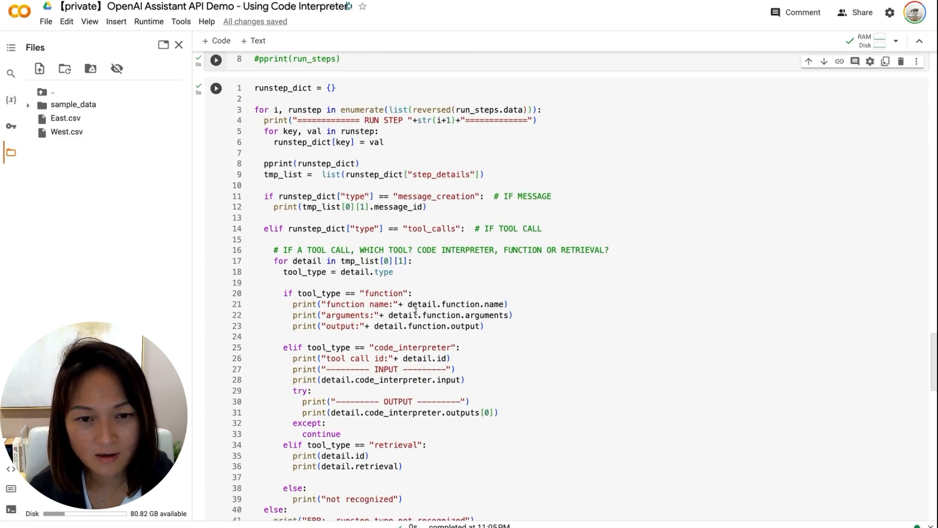
mouse_move(359, 272)
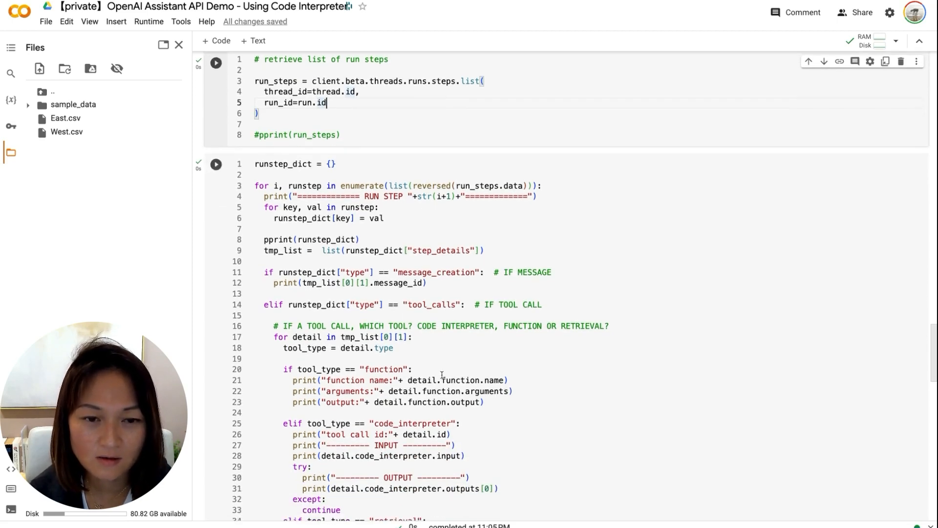
mouse_move(441, 374)
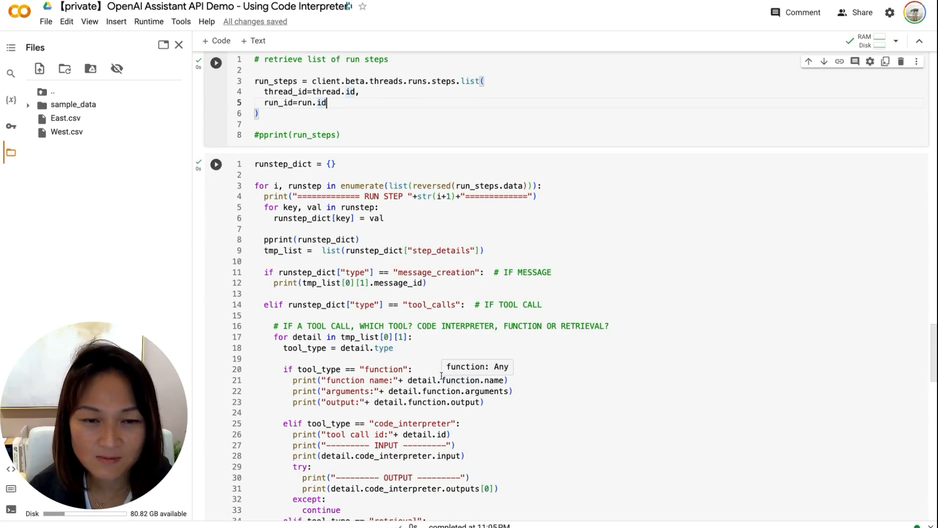
mouse_move(466, 332)
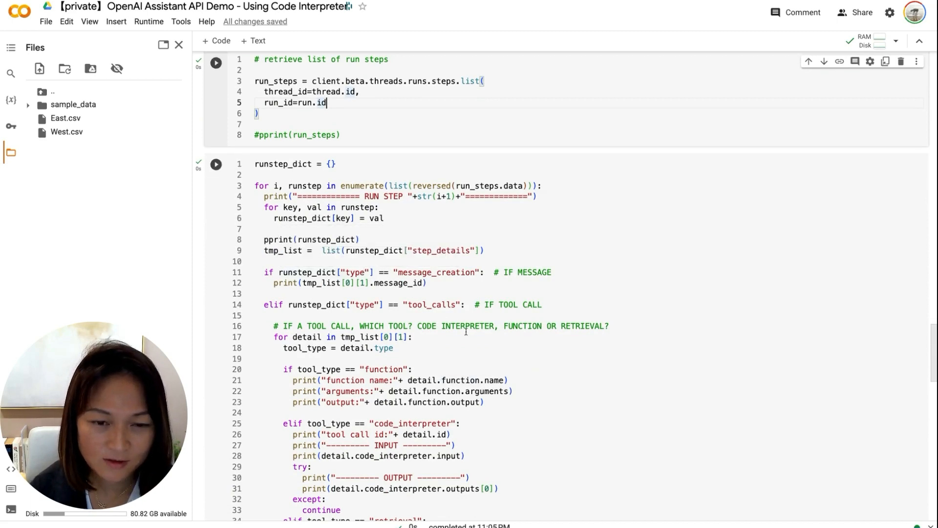
Step: Bring the printed RUN STEP 1 details into view
scroll(down, 3)
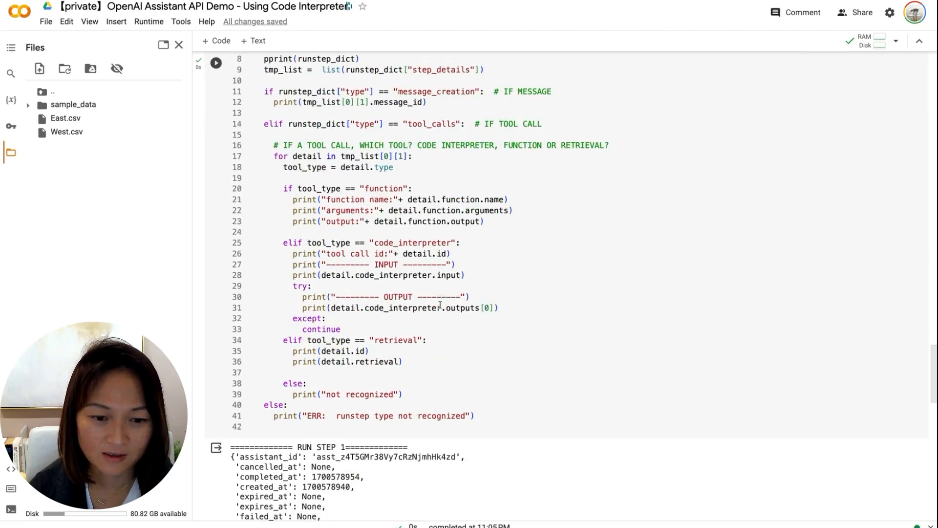
scroll(down, 3)
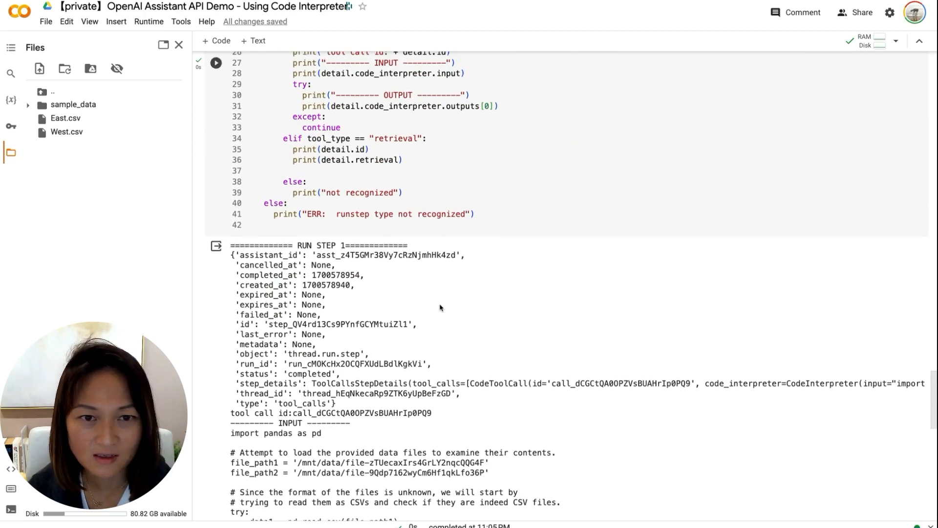
scroll(up, 3)
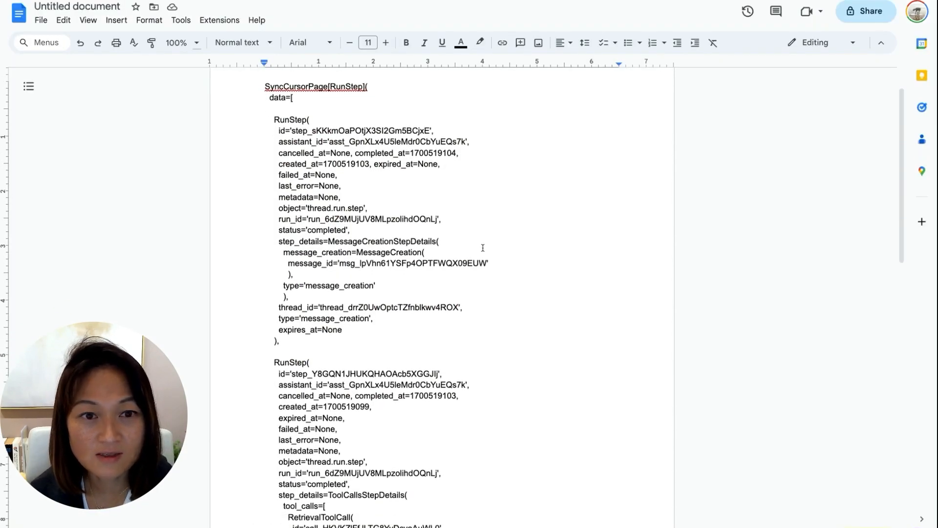
mouse_move(230, 129)
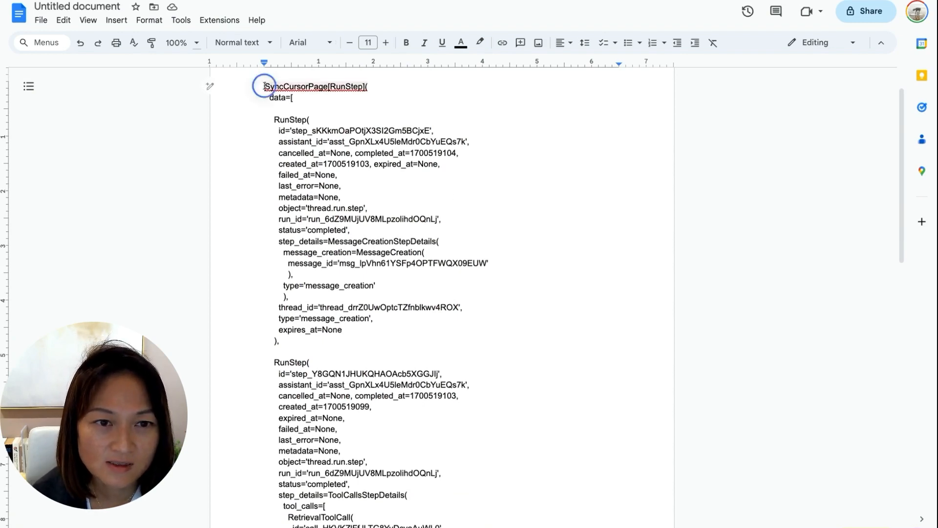
click(313, 86)
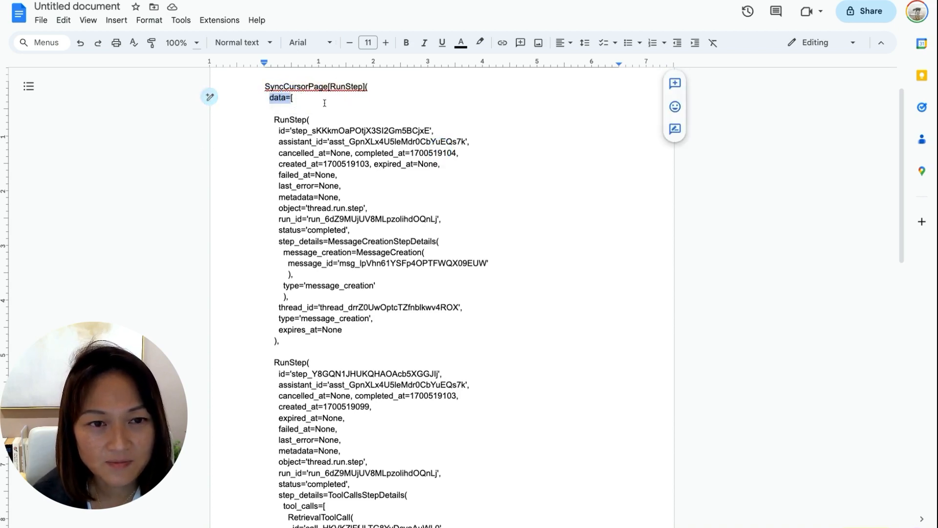
click(289, 97)
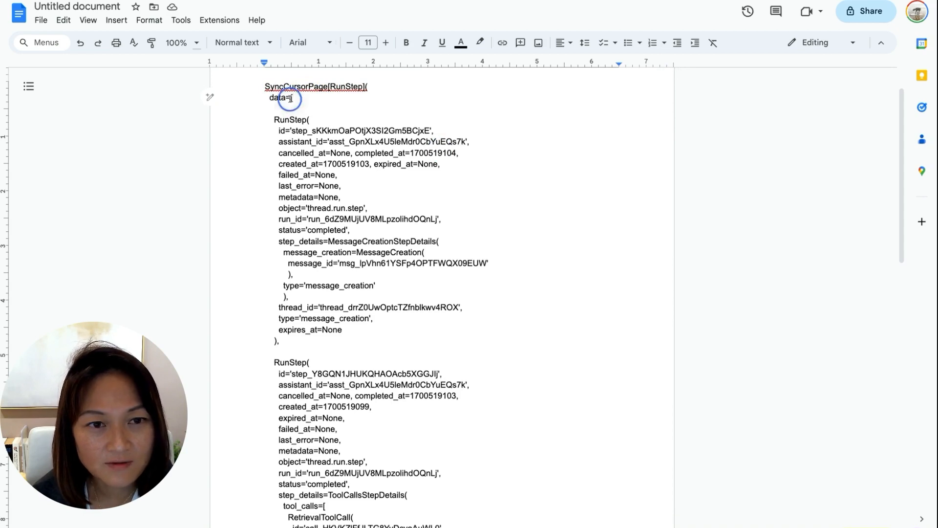
click(294, 98)
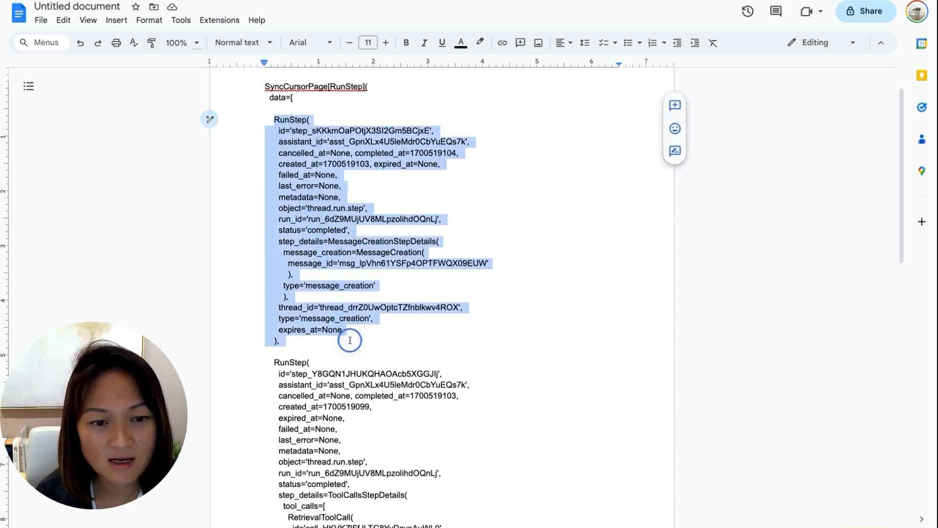
scroll(up, 3)
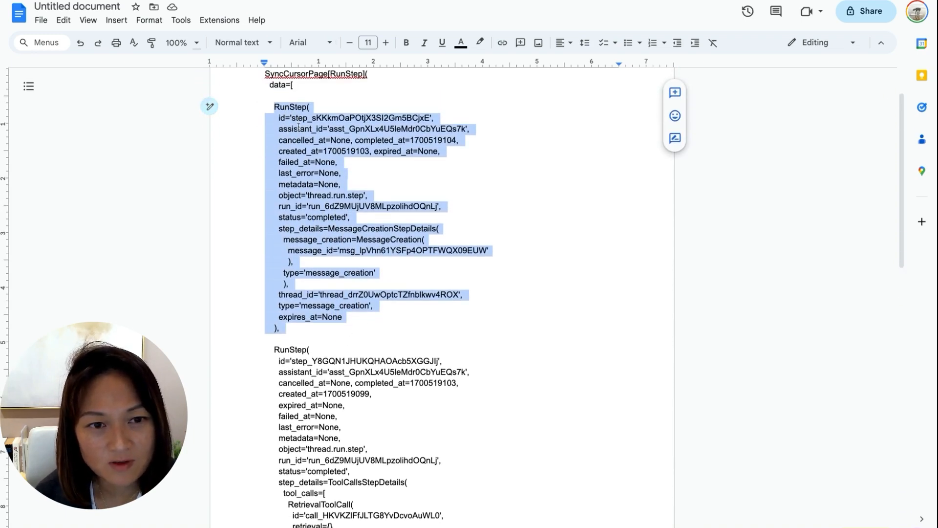
click(284, 119)
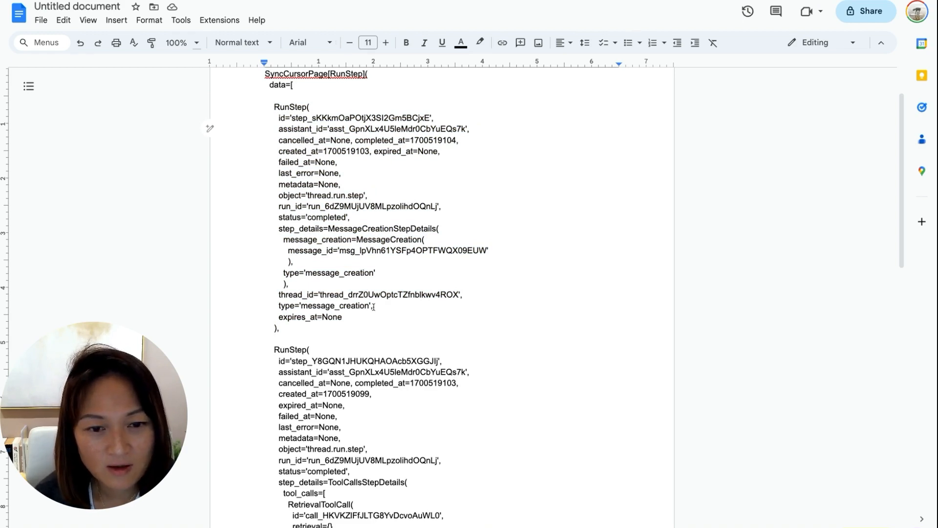
double_click(327, 306)
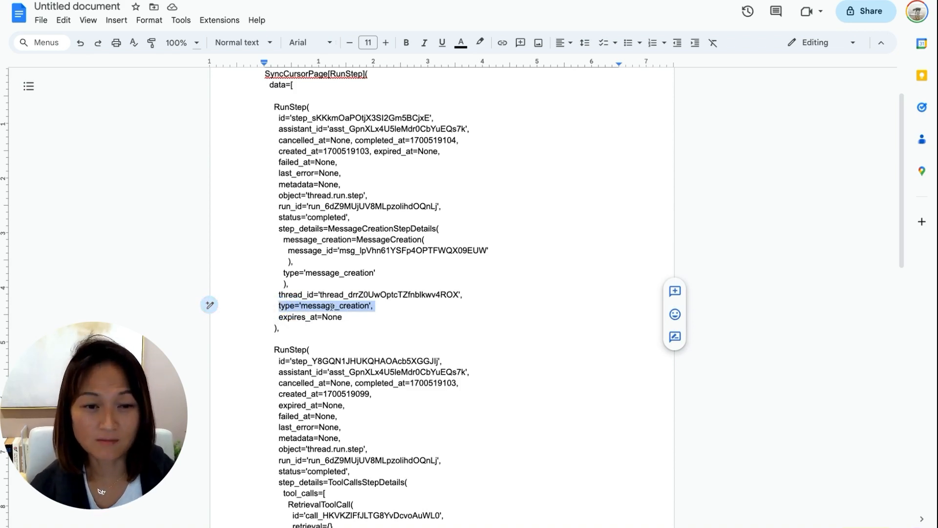
scroll(down, 3)
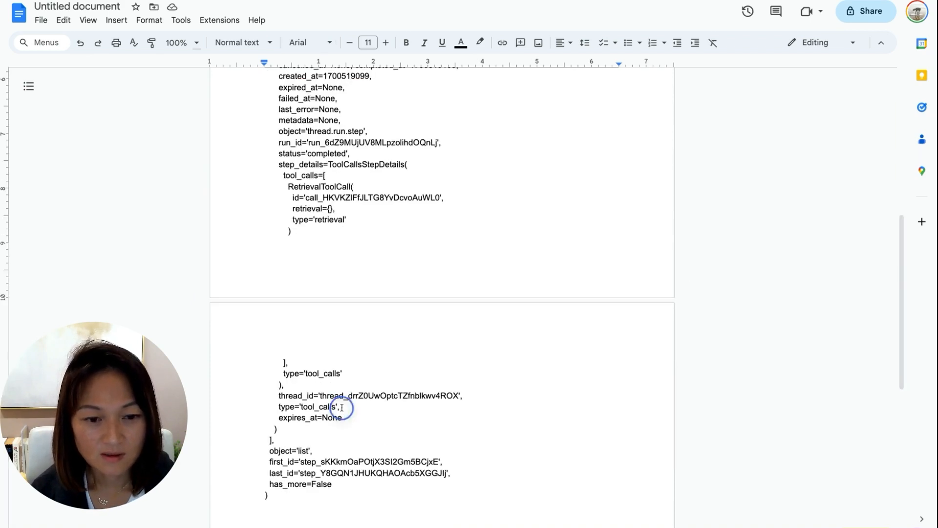
double_click(308, 407)
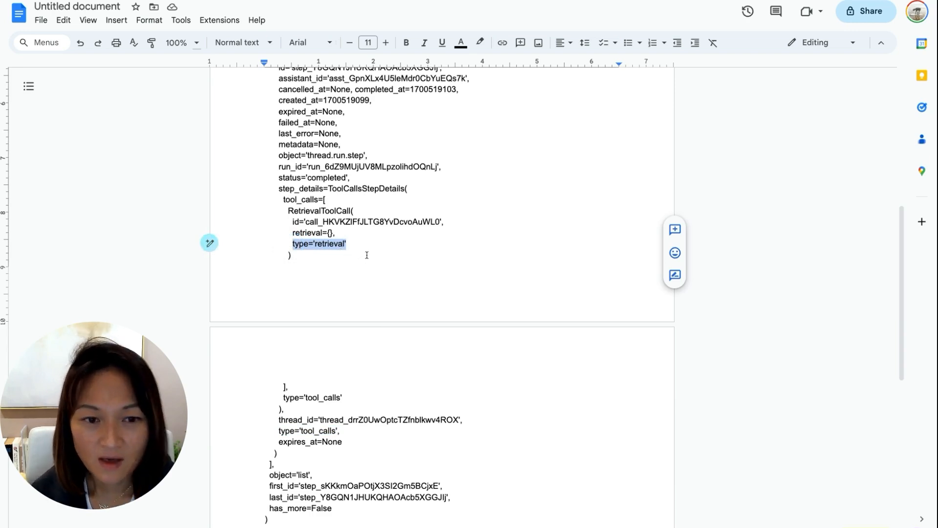
scroll(up, 3)
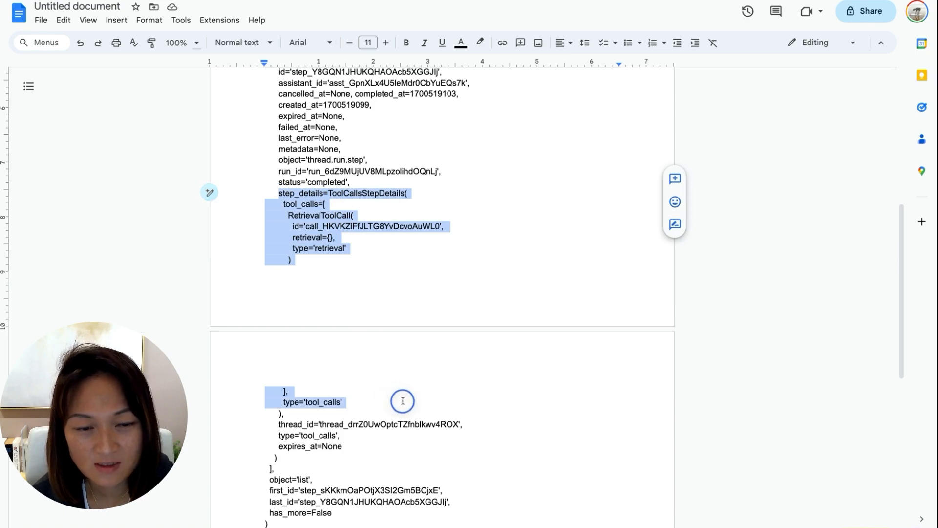
mouse_move(352, 247)
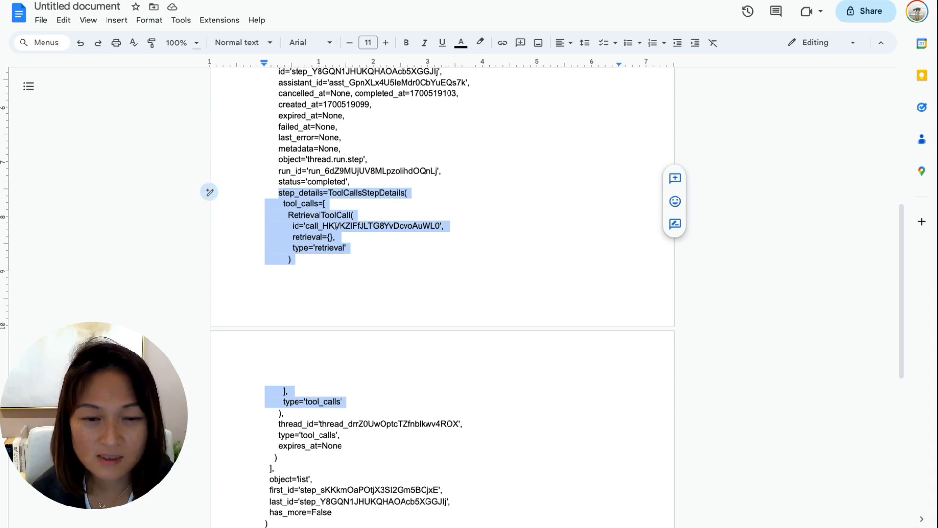
mouse_move(335, 228)
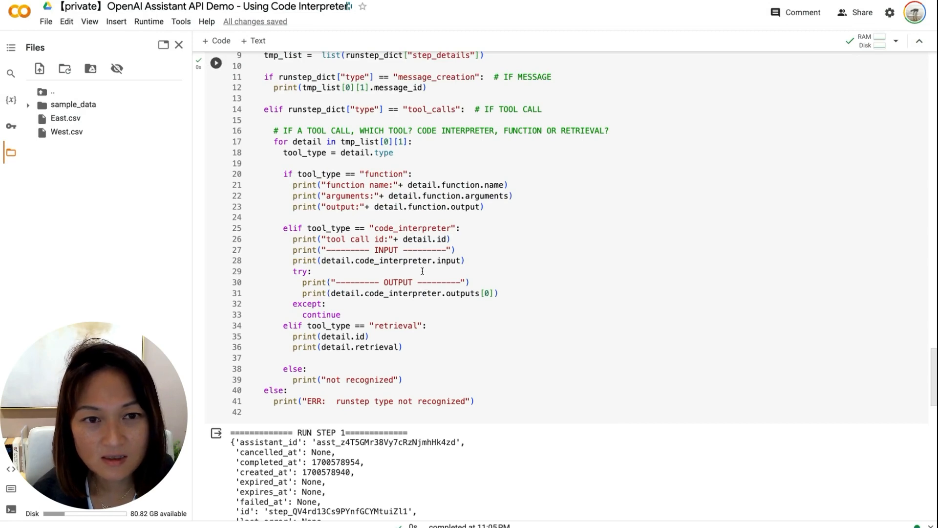
scroll(up, 3)
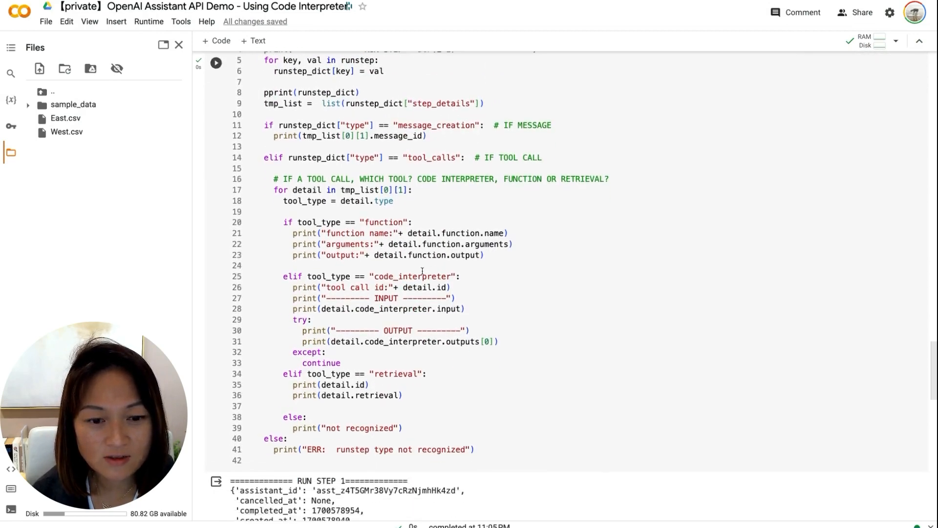
scroll(down, 3)
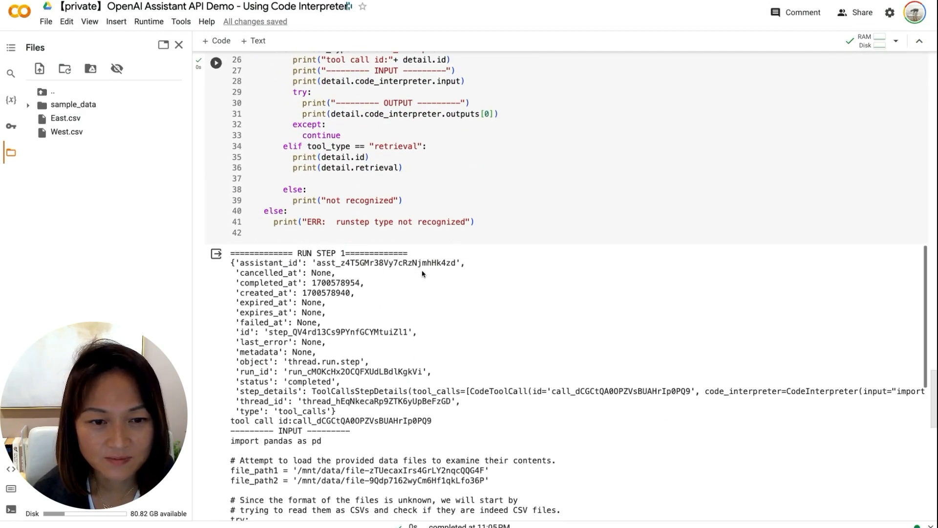
scroll(down, 3)
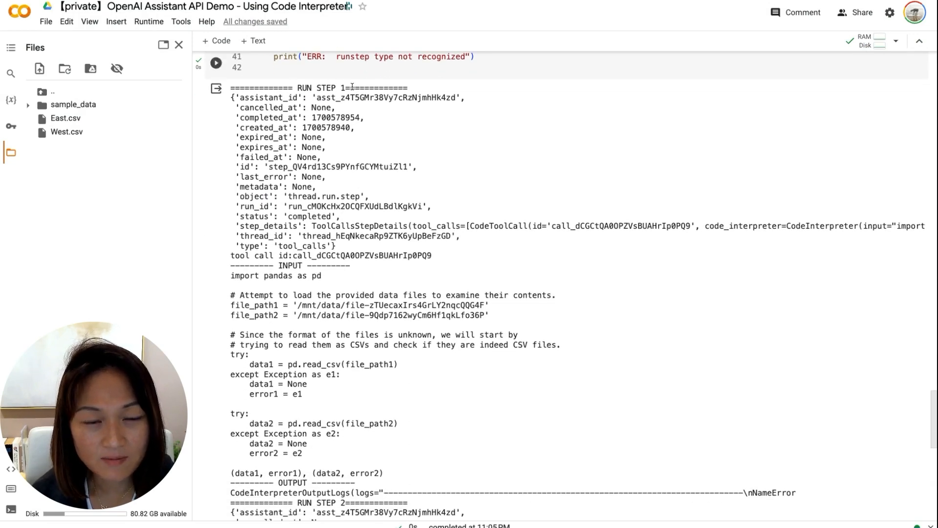
mouse_move(301, 217)
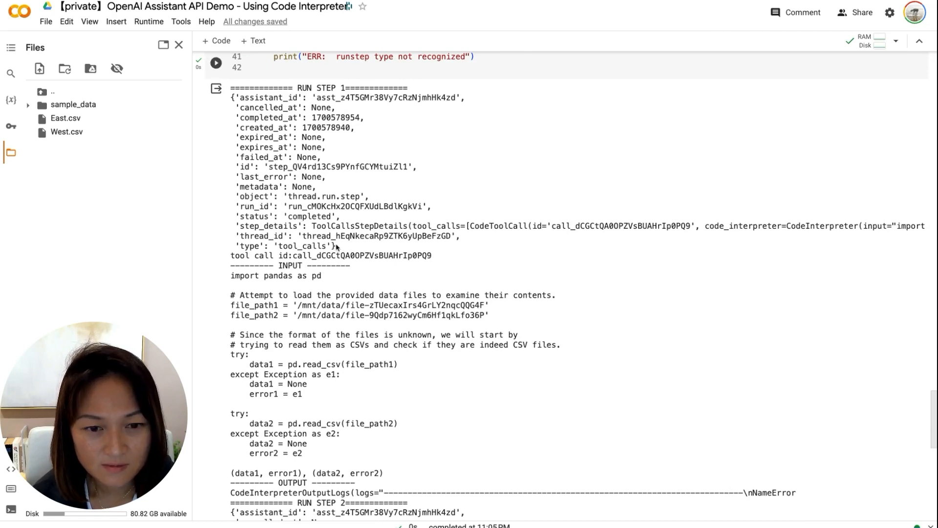
scroll(down, 3)
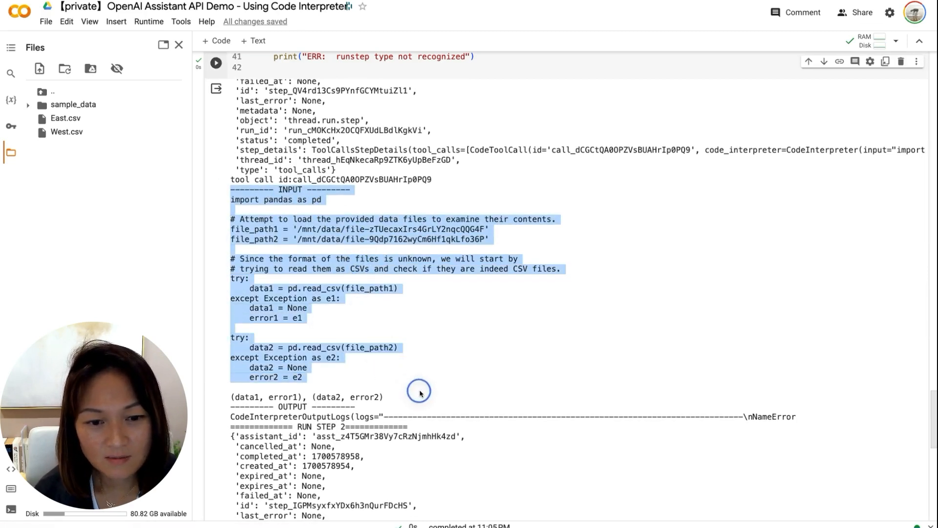
scroll(down, 3)
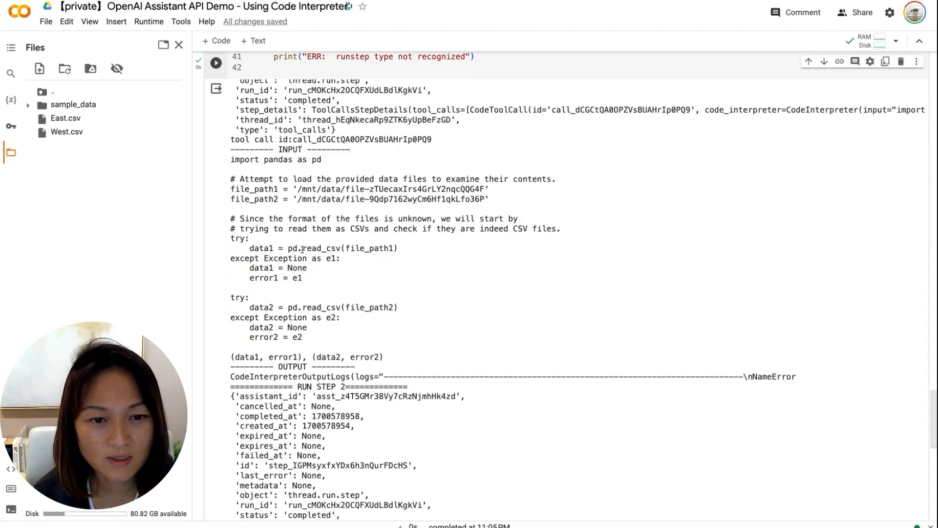
double_click(349, 247)
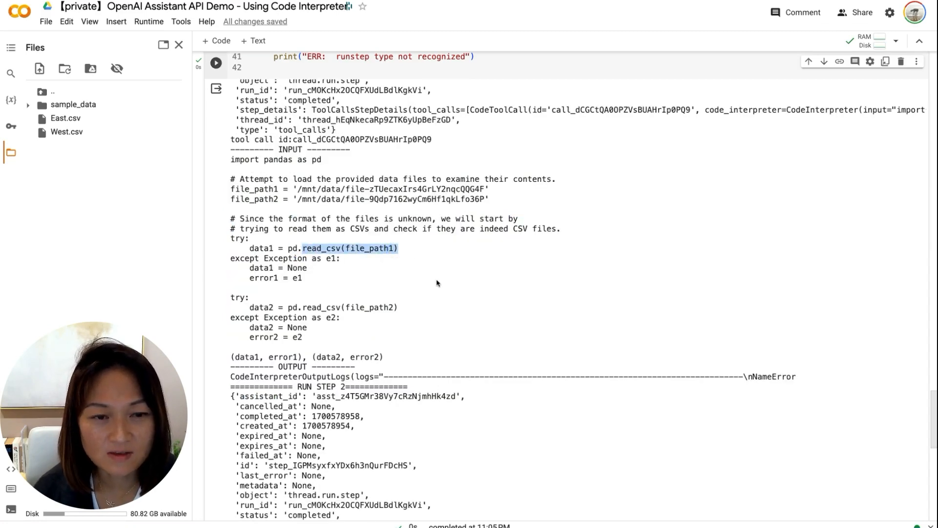
scroll(down, 3)
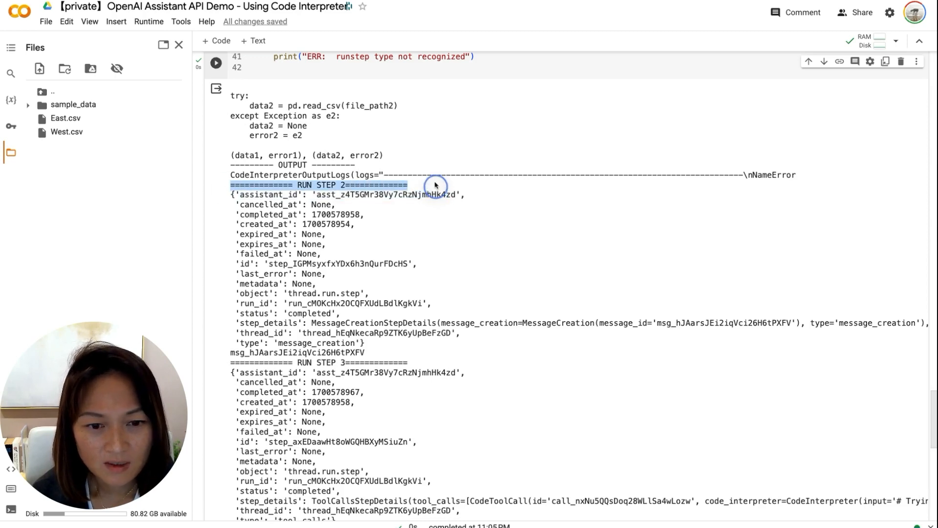
scroll(up, 3)
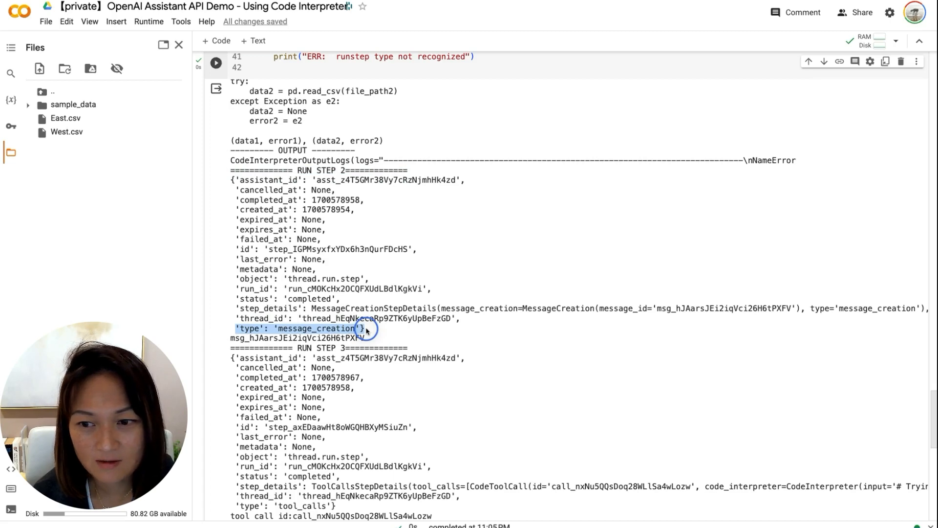
scroll(down, 3)
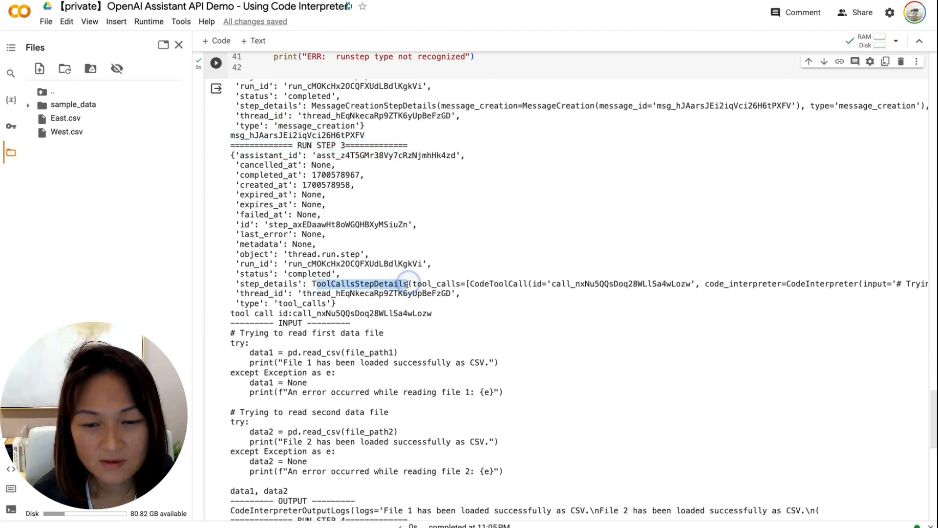
mouse_move(369, 317)
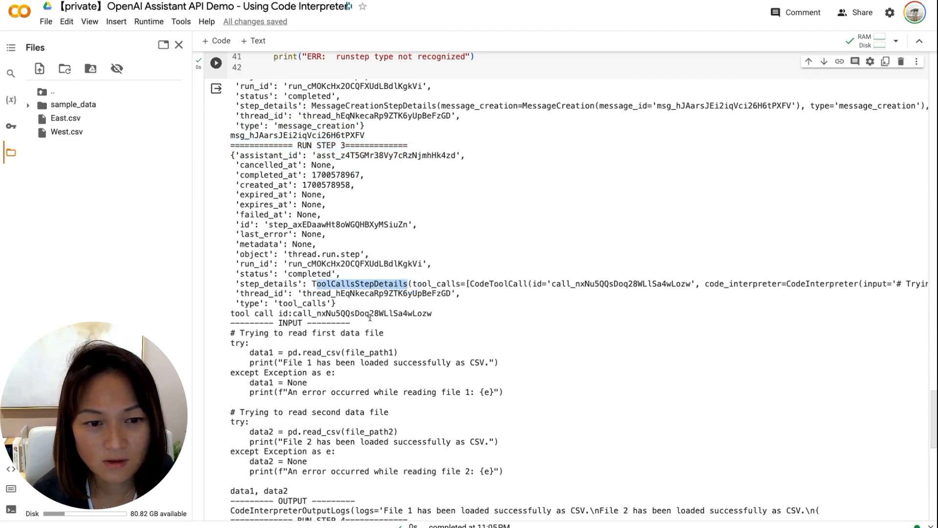
scroll(down, 3)
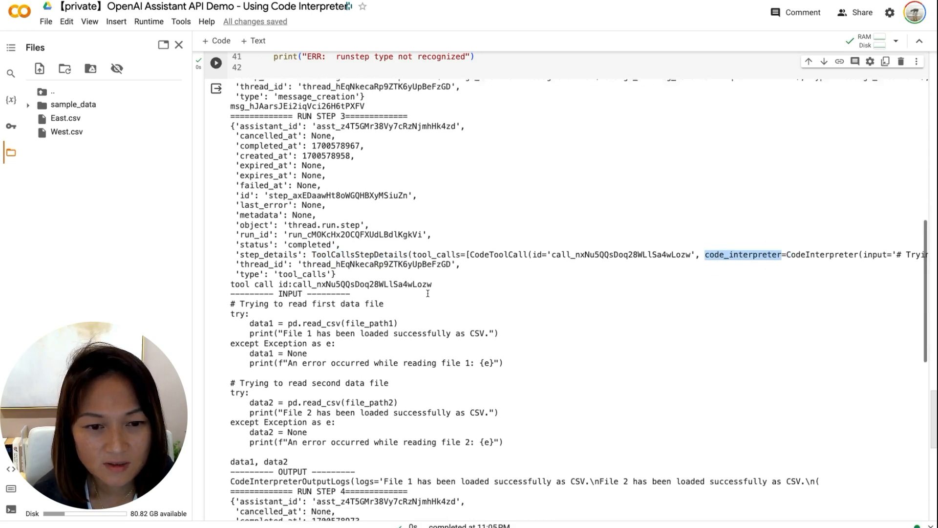
scroll(down, 3)
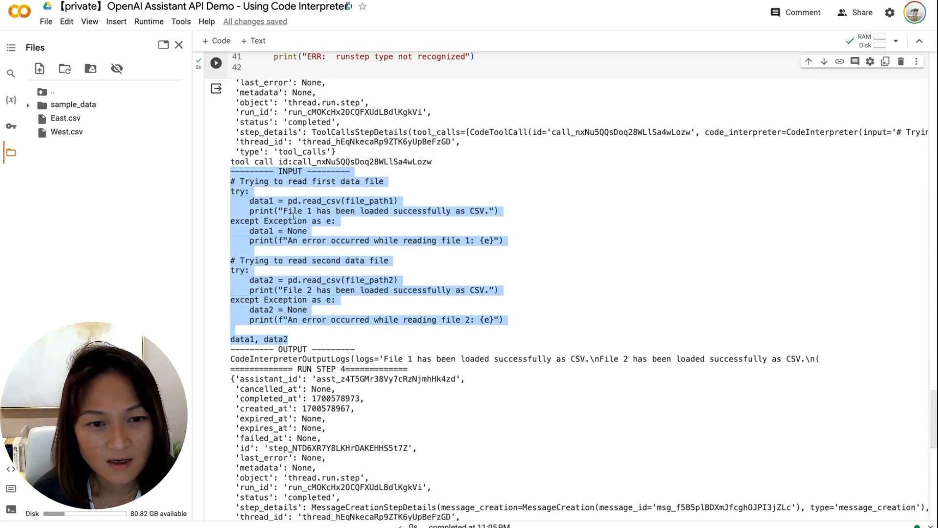
click(329, 287)
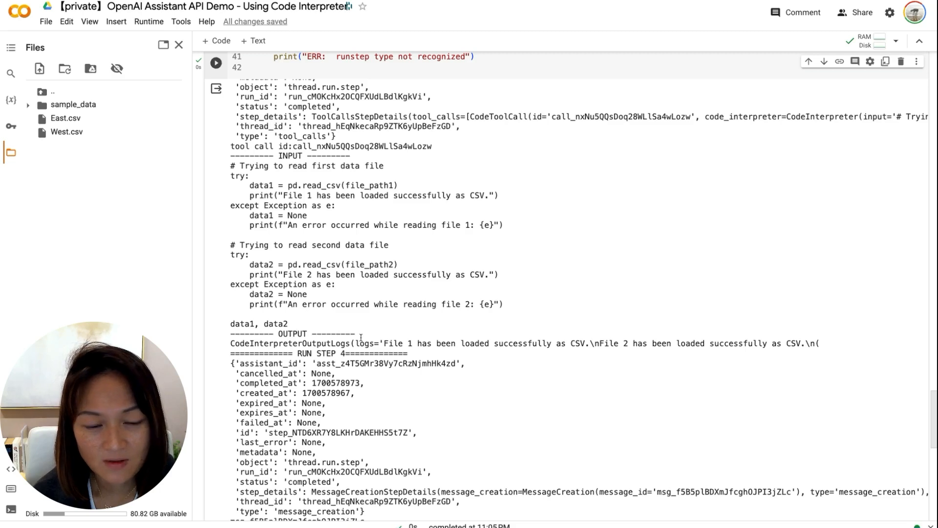
double_click(299, 343)
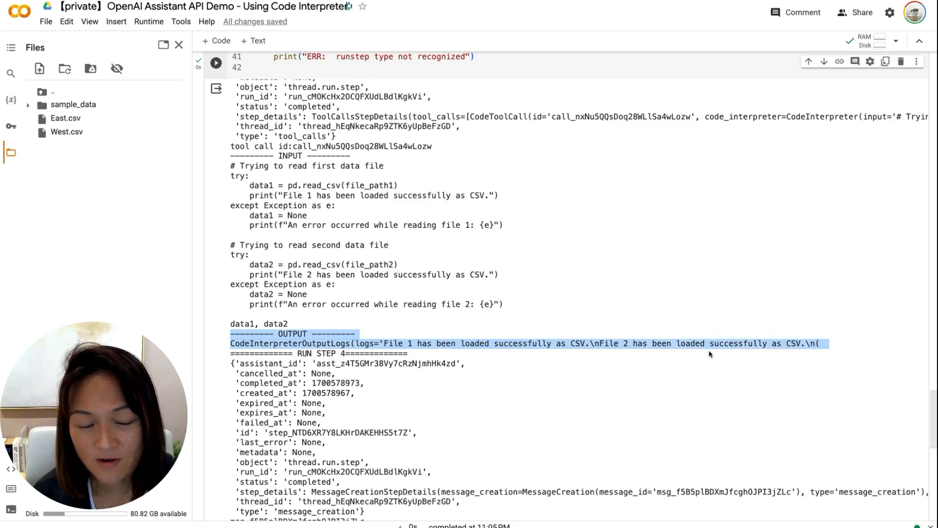
mouse_move(698, 302)
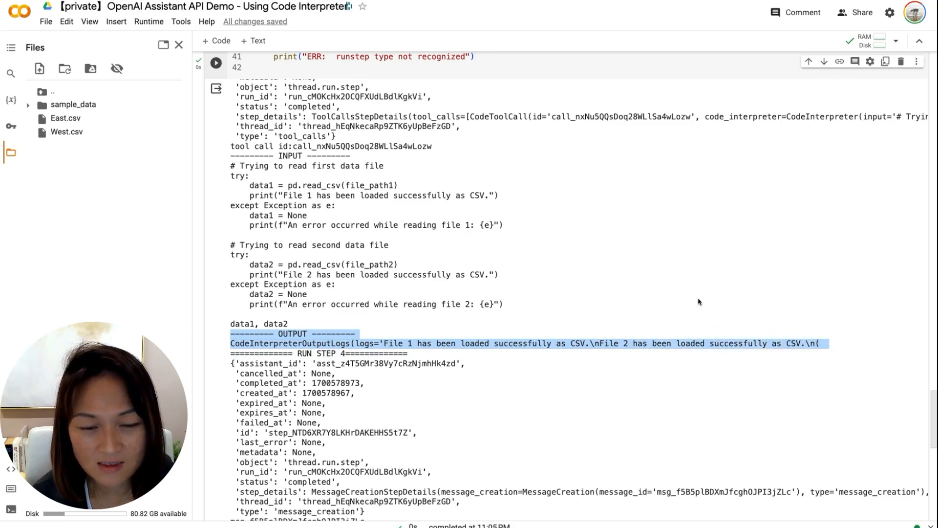
scroll(up, 3)
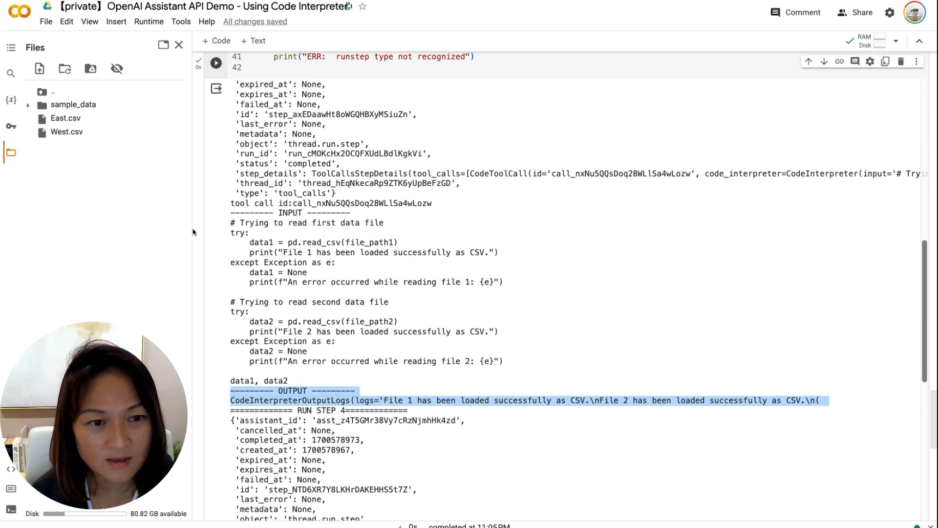
scroll(up, 3)
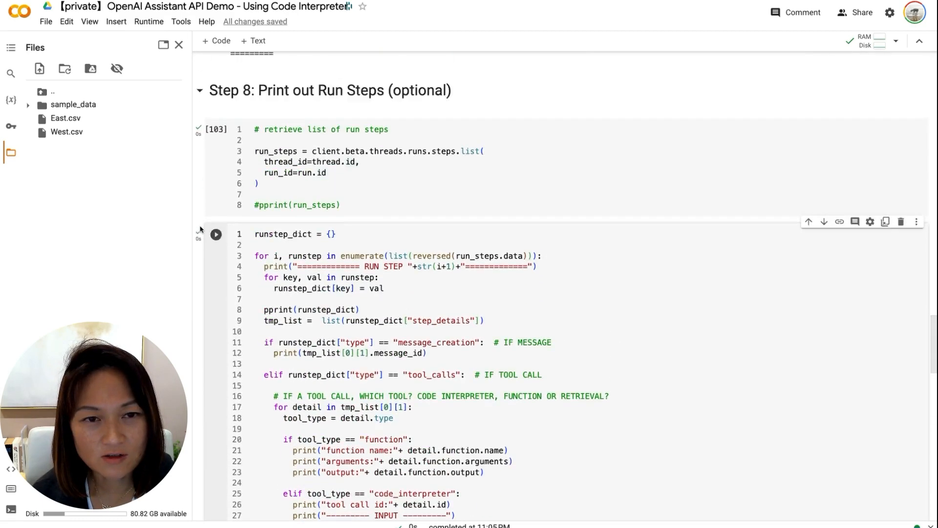
Step: Revisit the 'both CSV files loaded' reply, then scroll to run step 3's file-reading input and output
scroll(up, 3)
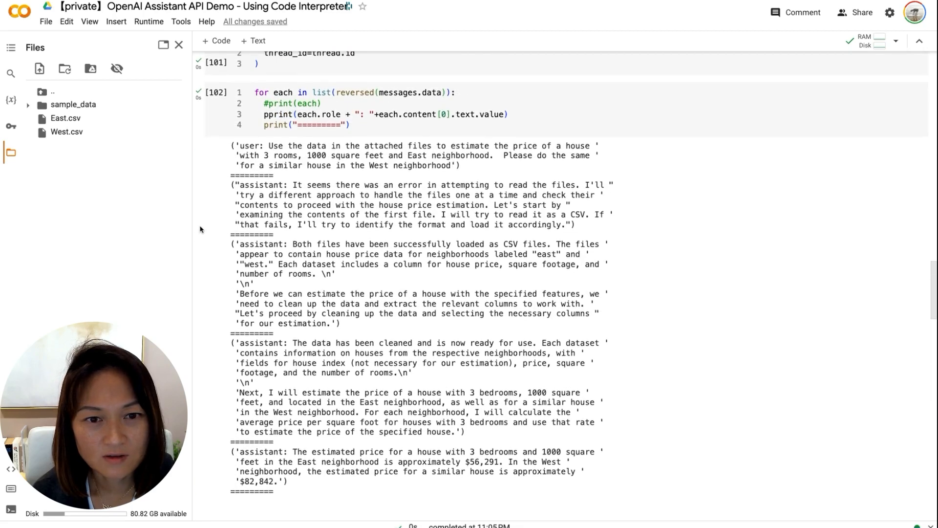
mouse_move(306, 247)
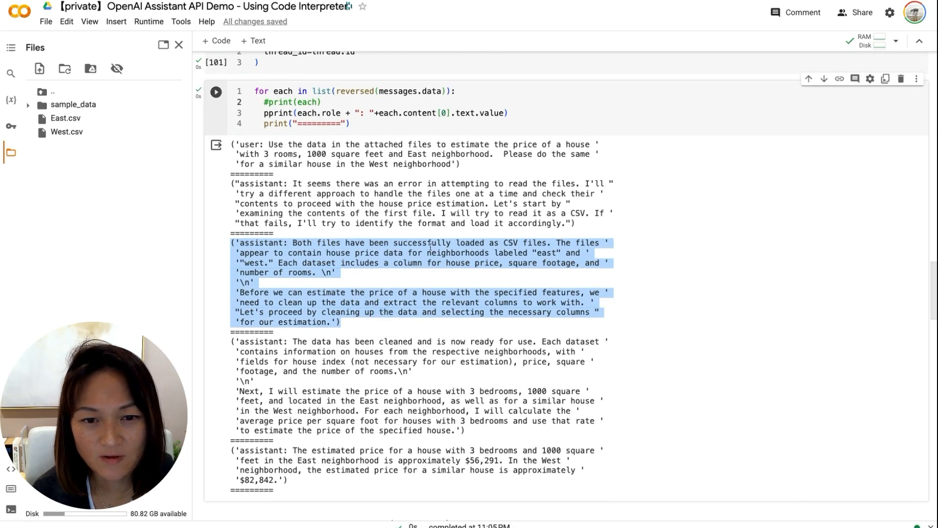
scroll(down, 3)
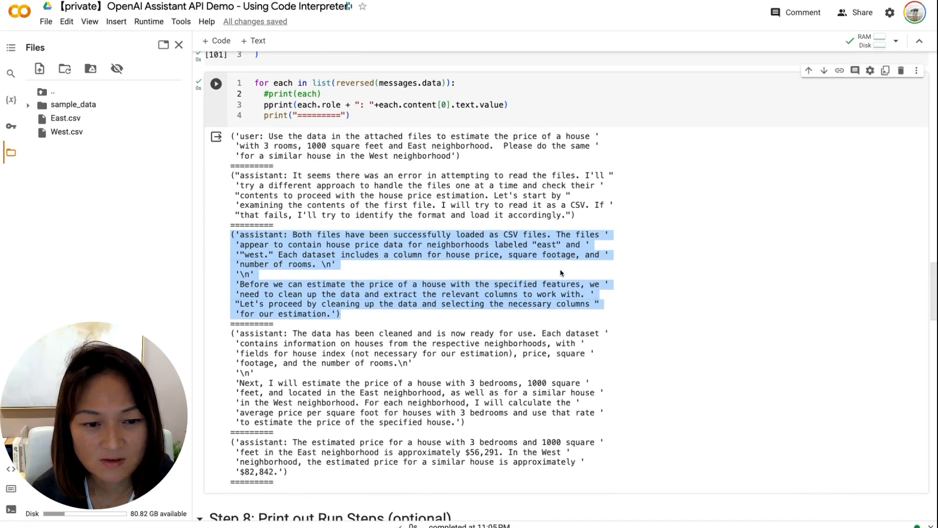
scroll(down, 3)
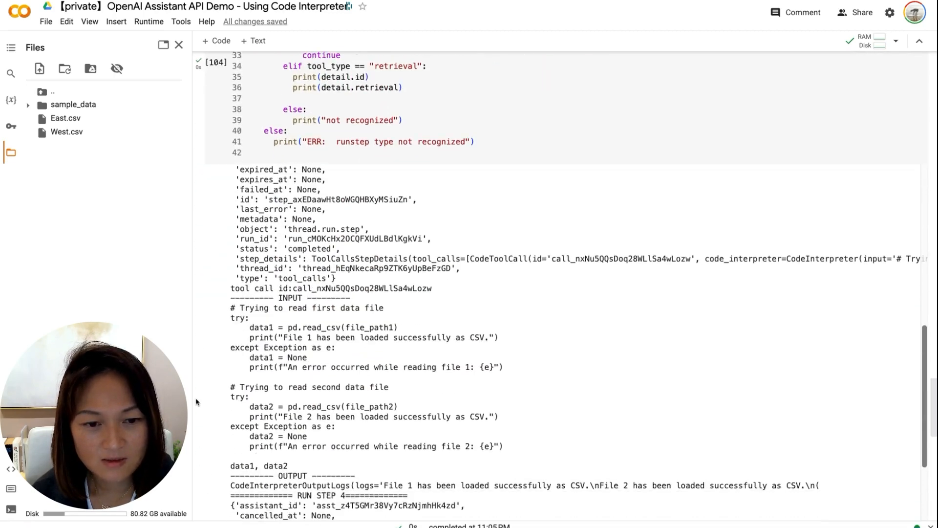
Step: Scroll through run step 4, step 5's data-cleaning code and output, and step 6's message creation
scroll(down, 3)
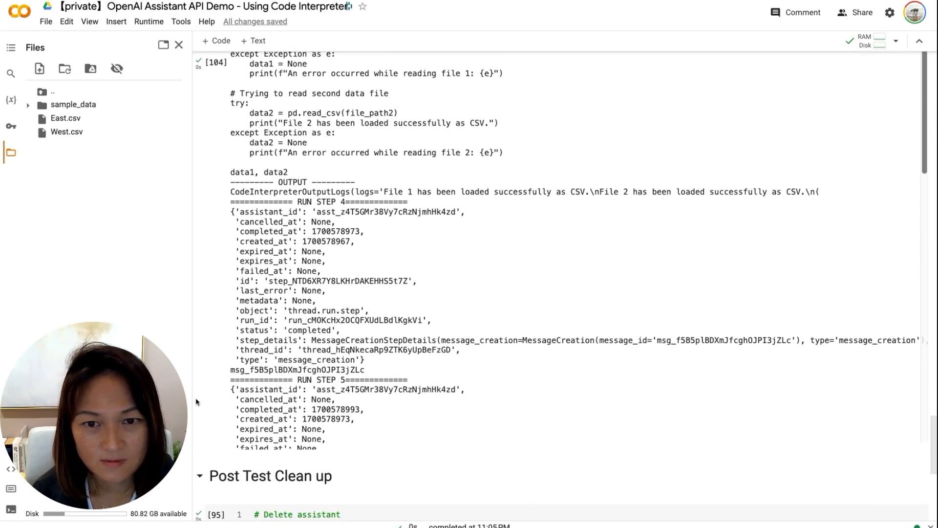
scroll(down, 3)
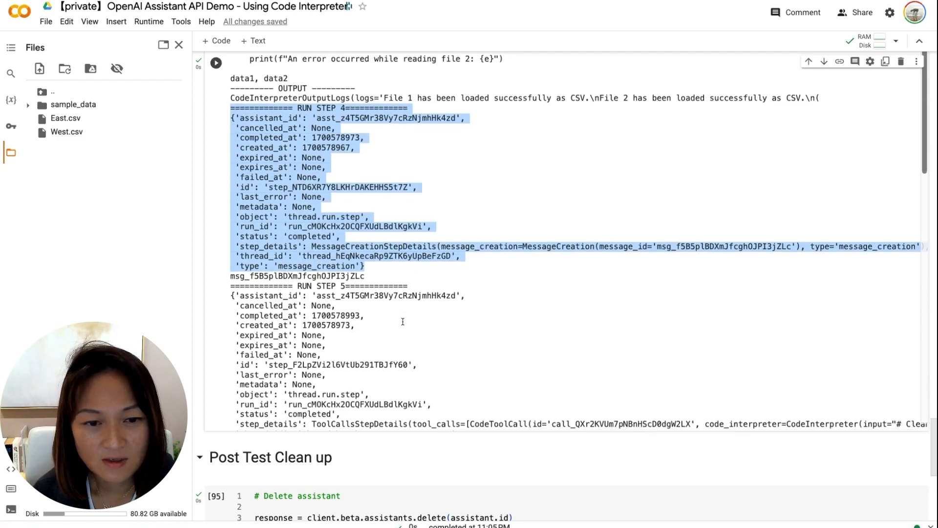
scroll(down, 3)
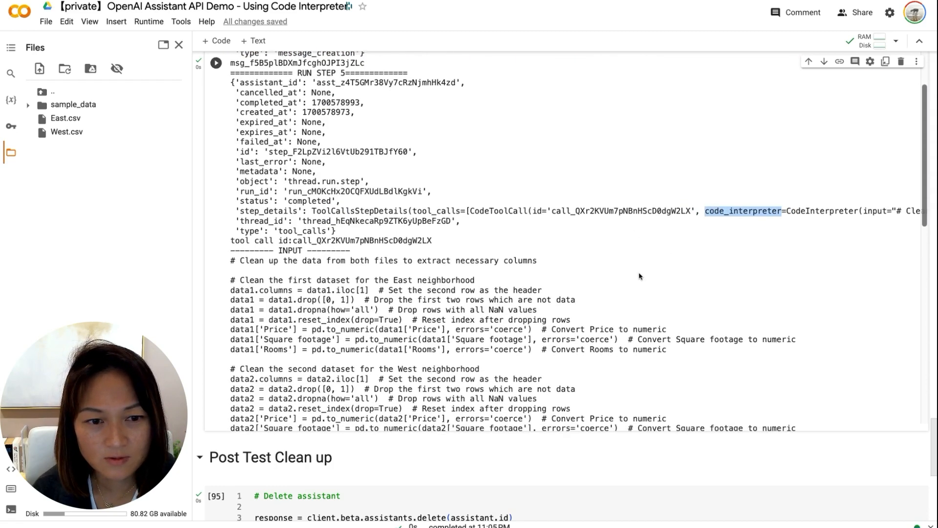
scroll(down, 3)
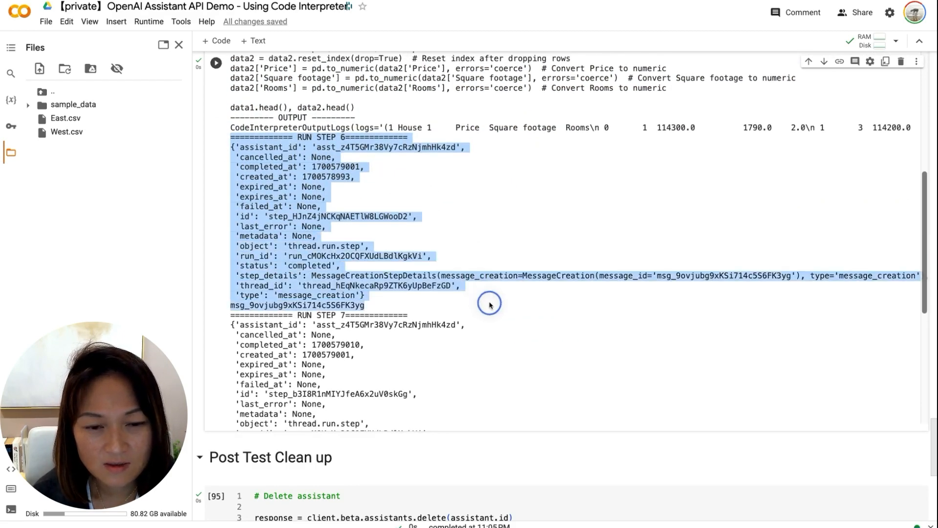
scroll(up, 3)
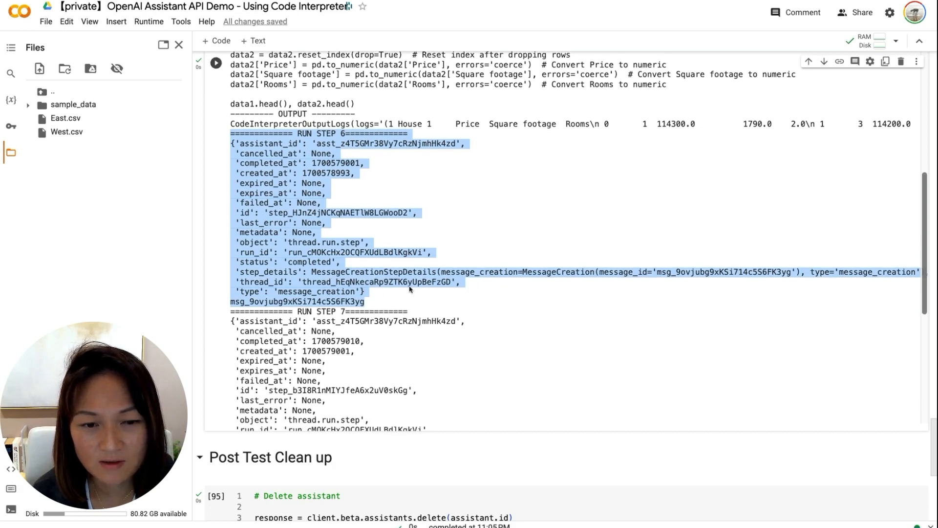
mouse_move(401, 229)
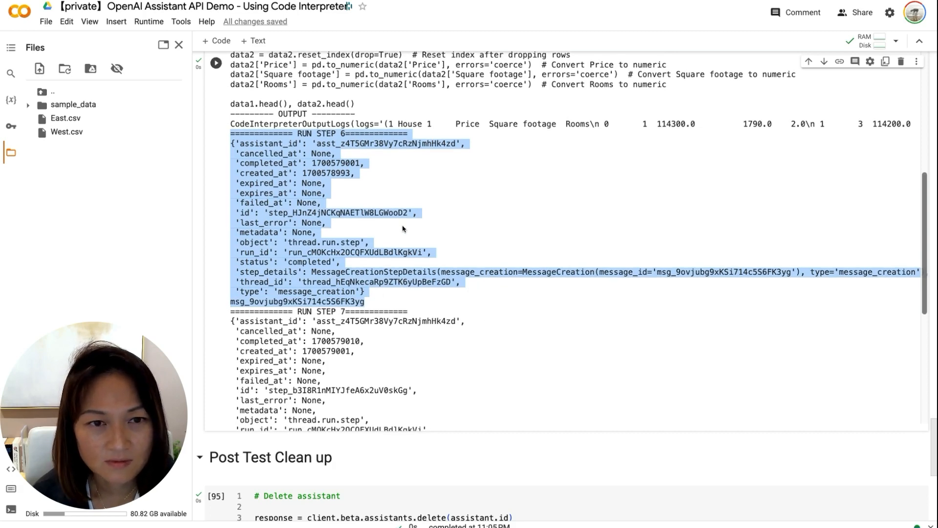
scroll(up, 3)
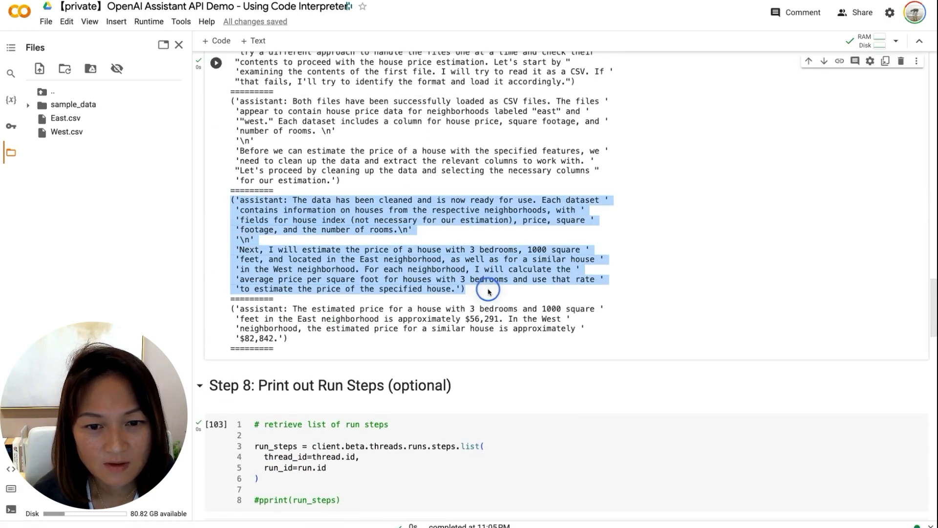
mouse_move(508, 203)
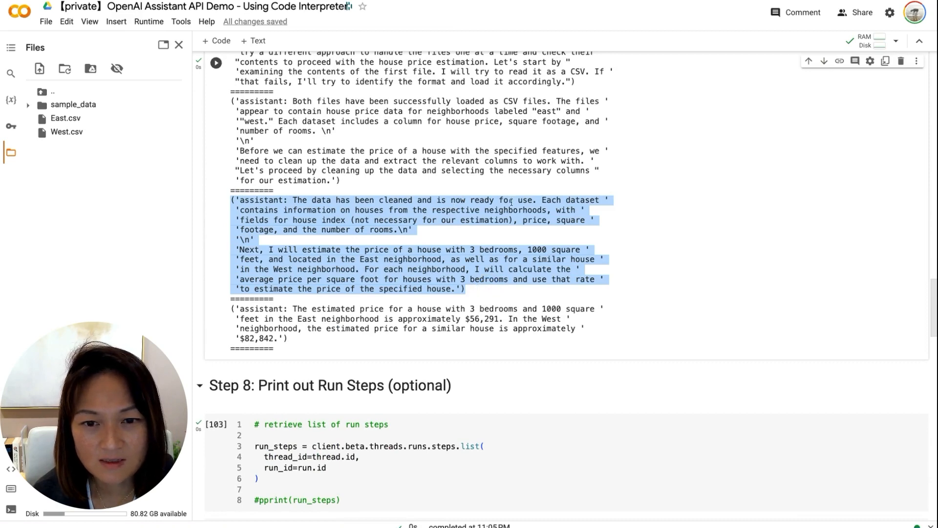
mouse_move(477, 243)
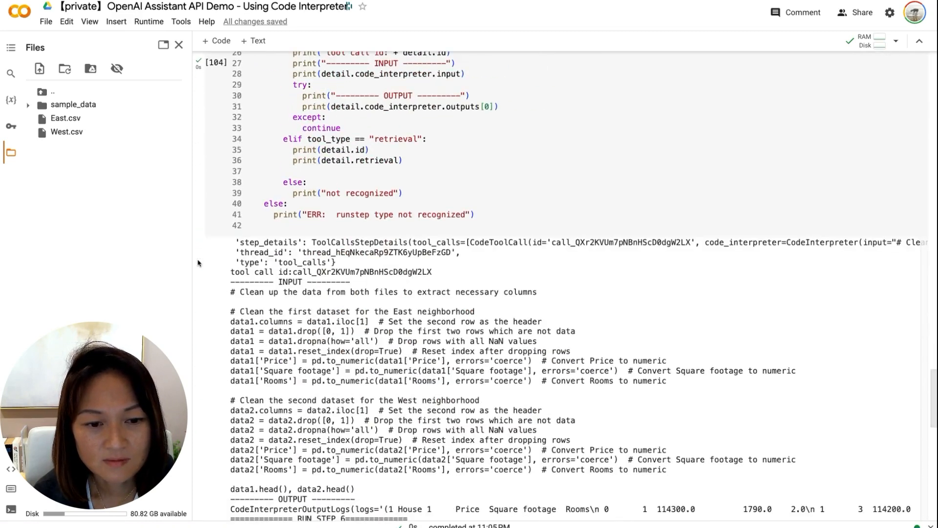
Step: Scroll down to run step 7's price-per-square-foot estimation INPUT code
scroll(down, 3)
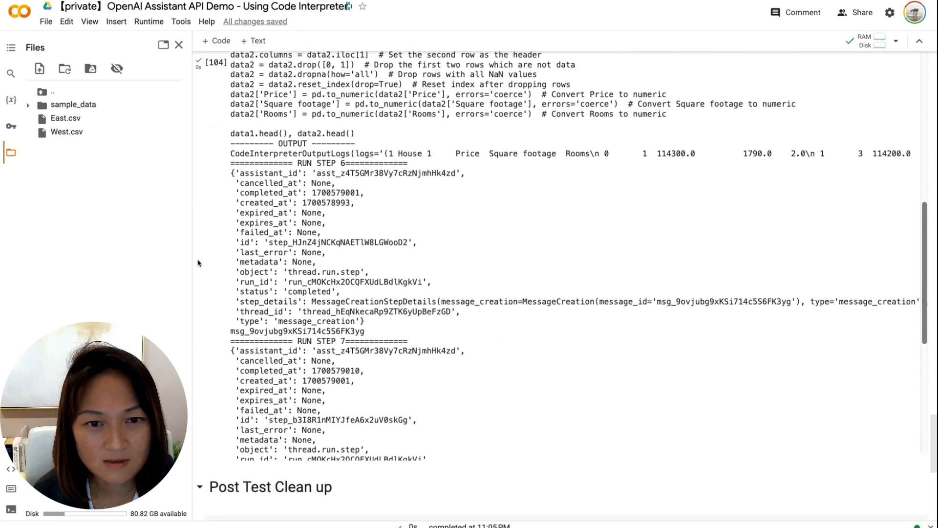
scroll(down, 3)
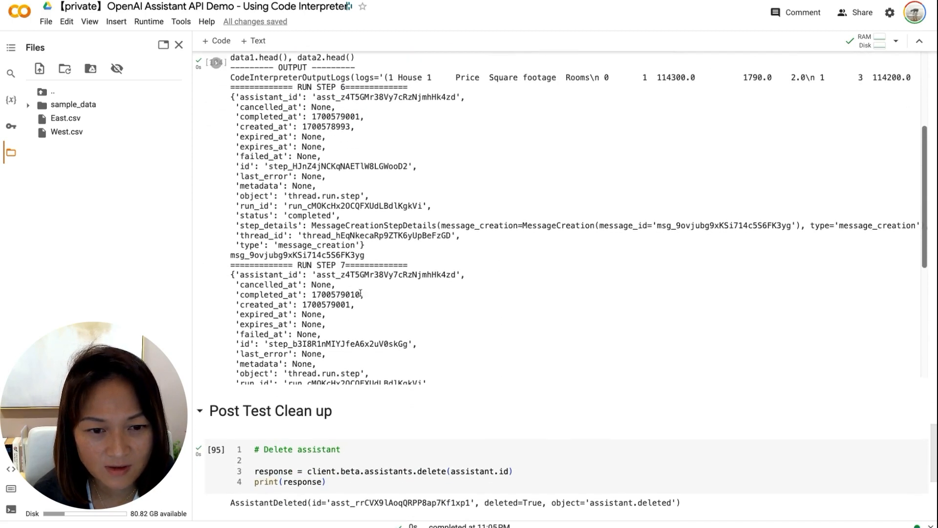
scroll(down, 3)
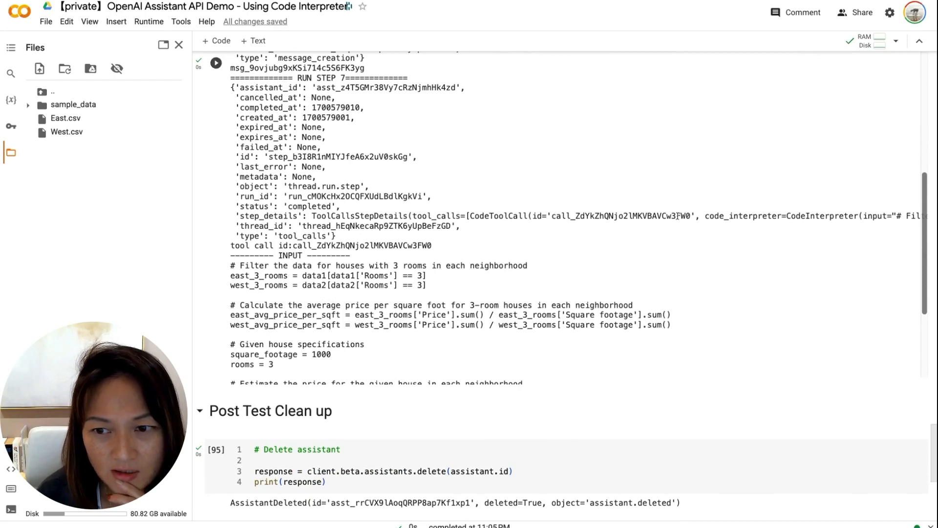
scroll(down, 3)
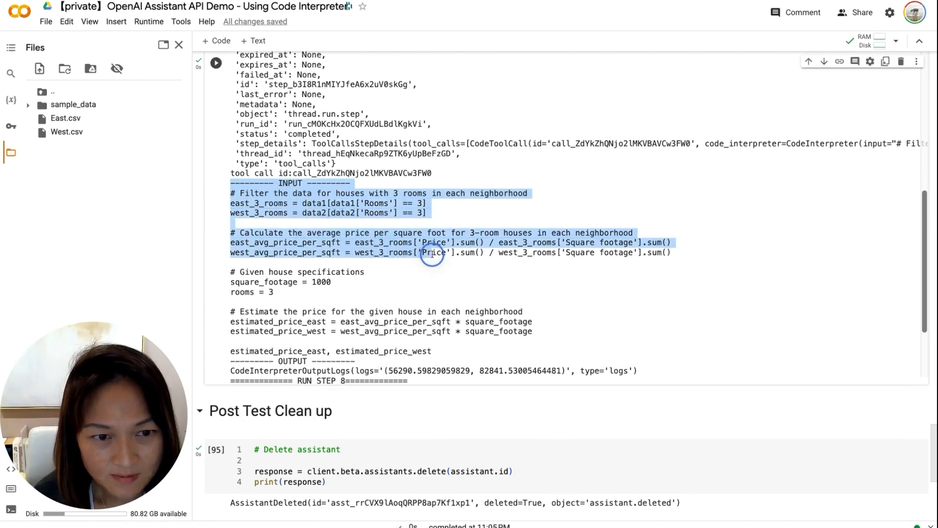
scroll(up, 3)
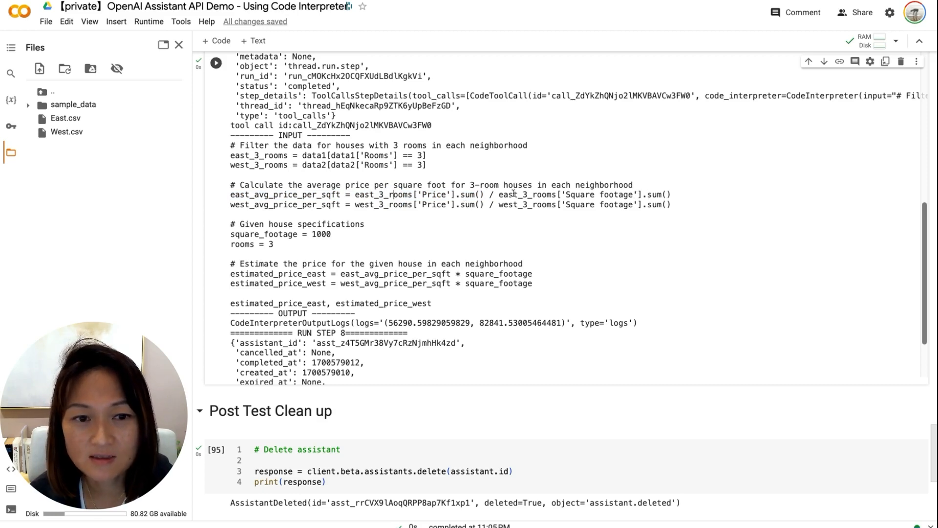
Step: Mark terms in the price-per-square-foot and East estimate lines, then reveal outputs 56290.6 and 82841.5
double_click(284, 194)
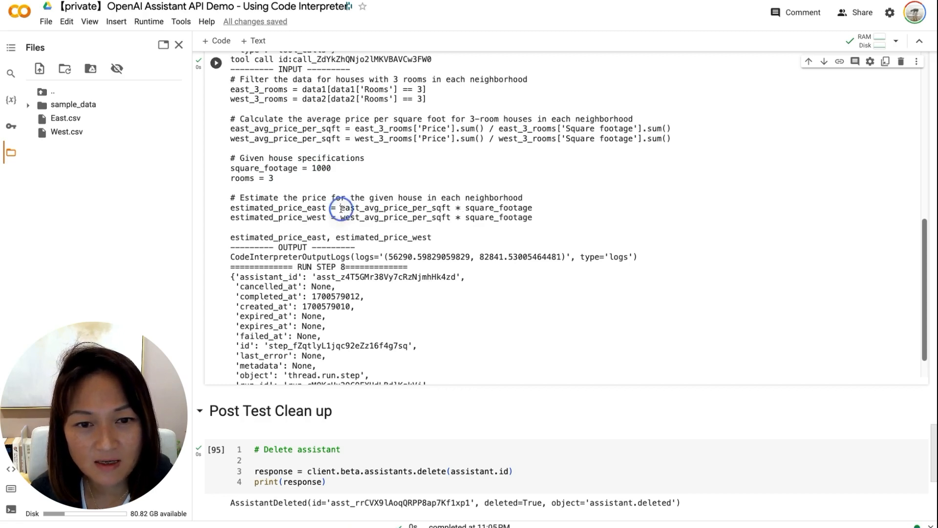
double_click(395, 207)
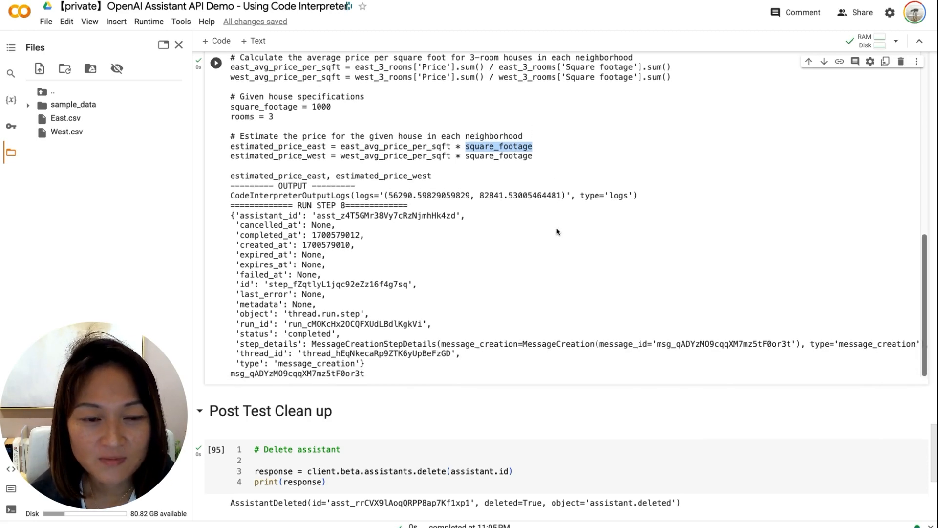
scroll(down, 3)
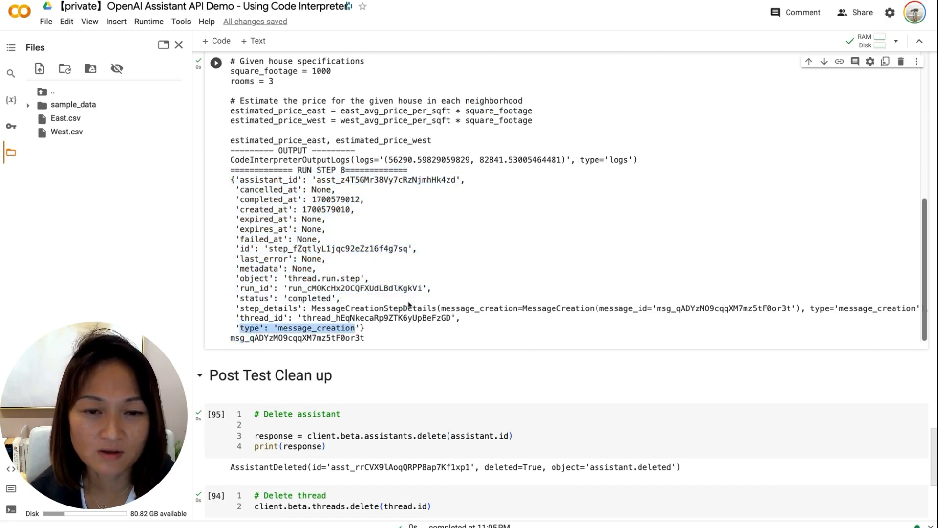
mouse_move(352, 247)
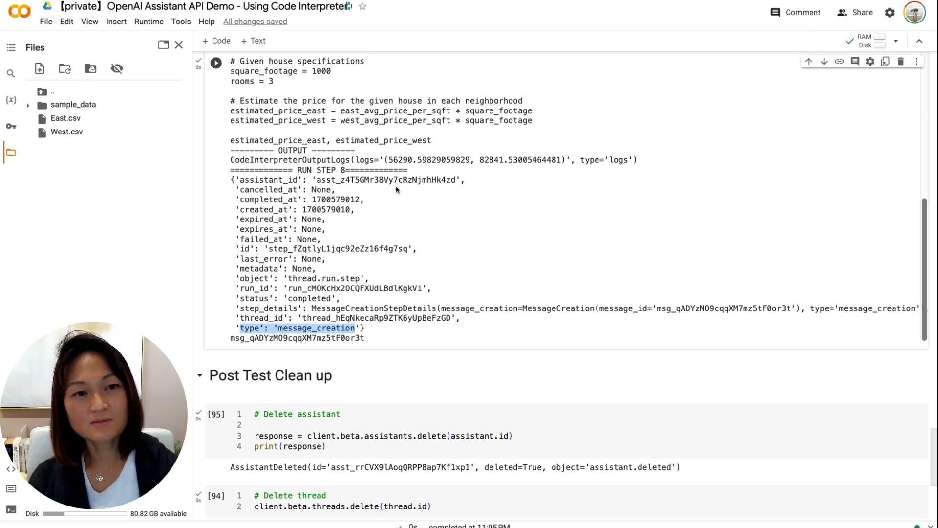
mouse_move(395, 210)
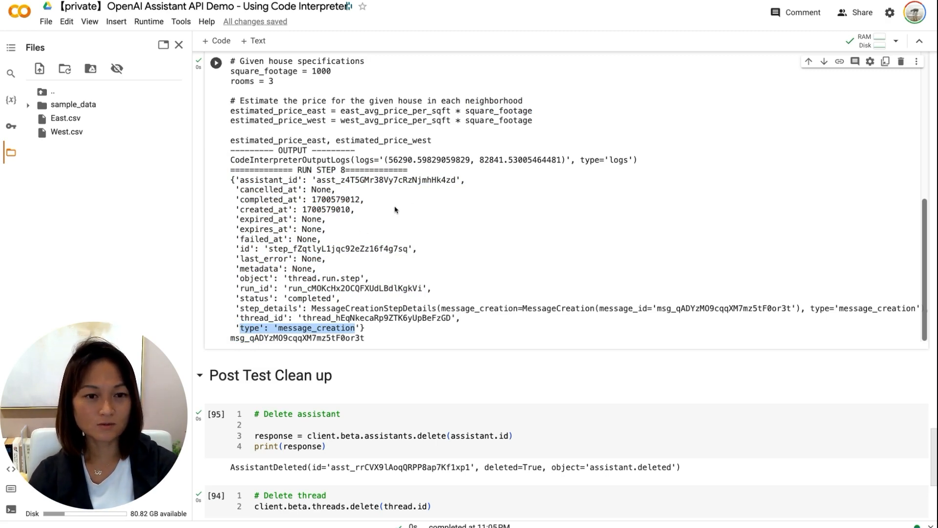
mouse_move(430, 219)
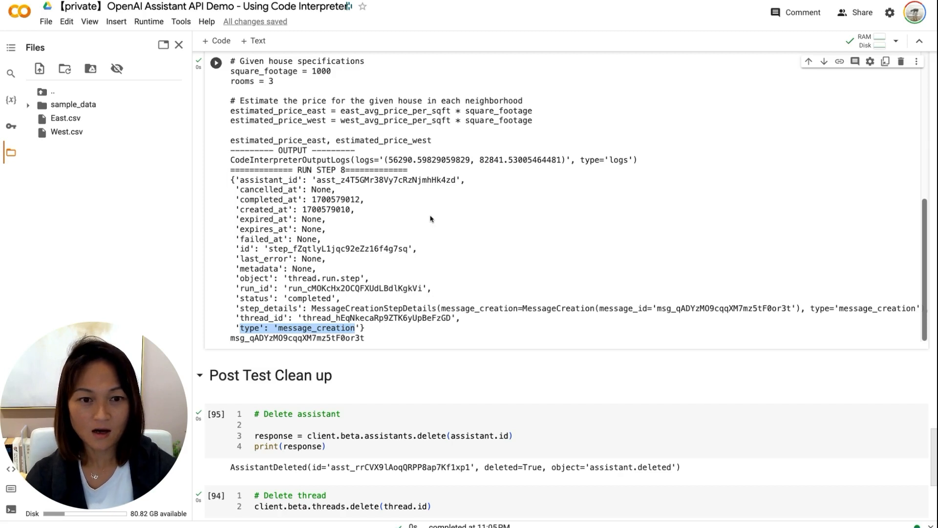